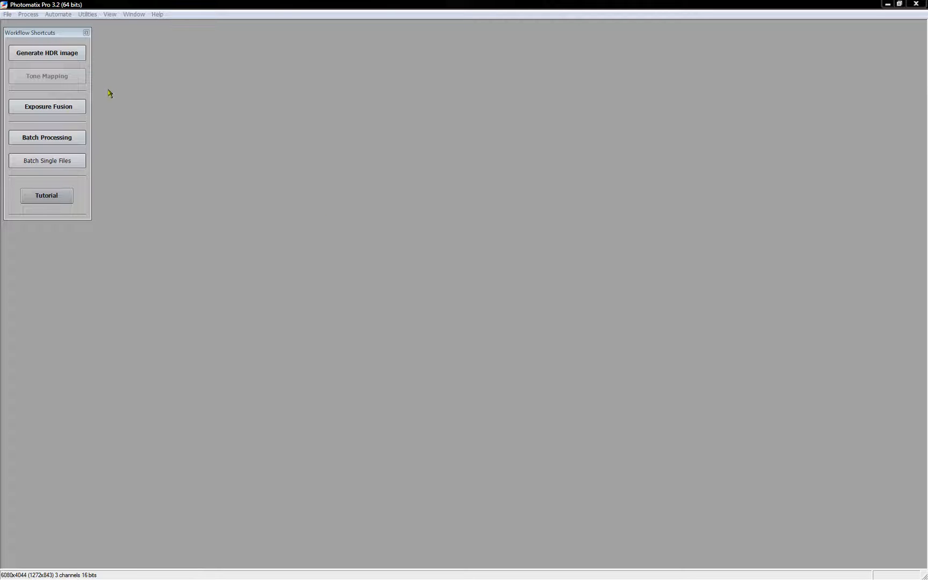
Browse the File, Process, Utilities and View menus
click(7, 14)
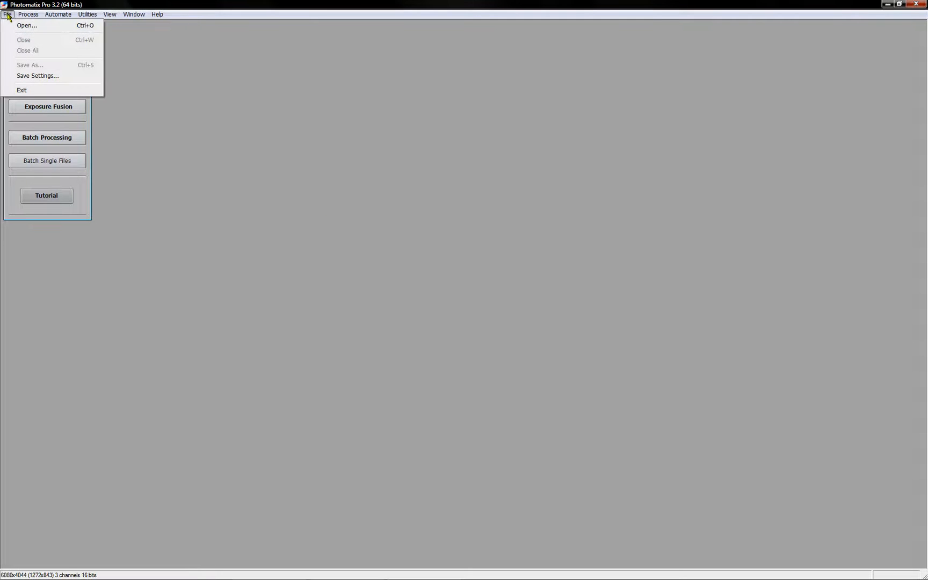
click(28, 14)
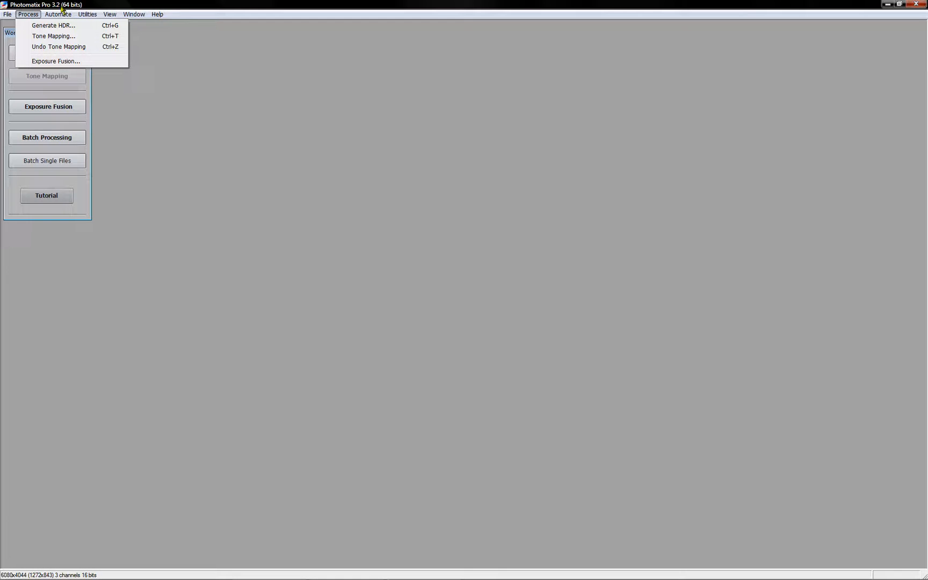
click(87, 14)
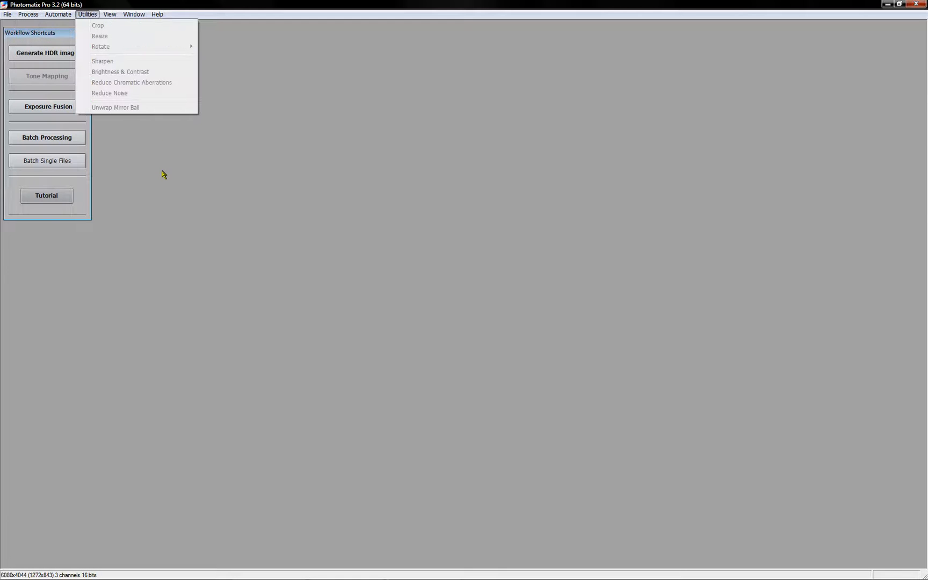
click(110, 14)
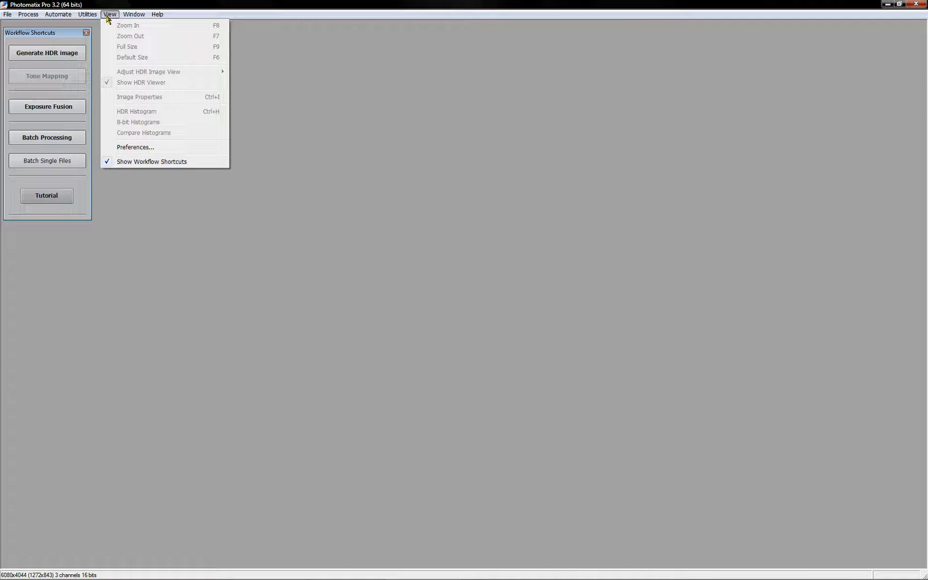
mouse_move(135, 147)
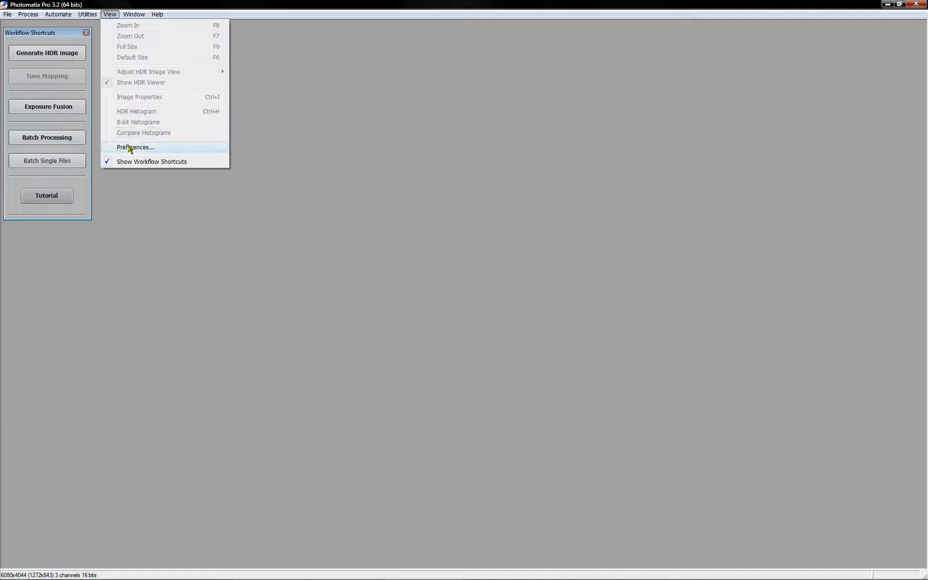
Review the General and Files preferences, then set raw demosaicing quality to High
click(135, 147)
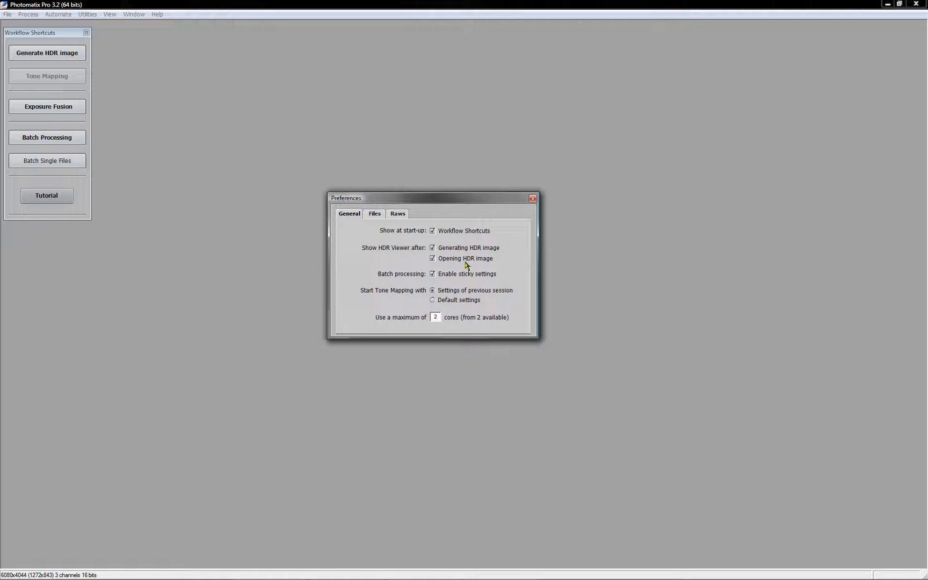
mouse_move(473, 268)
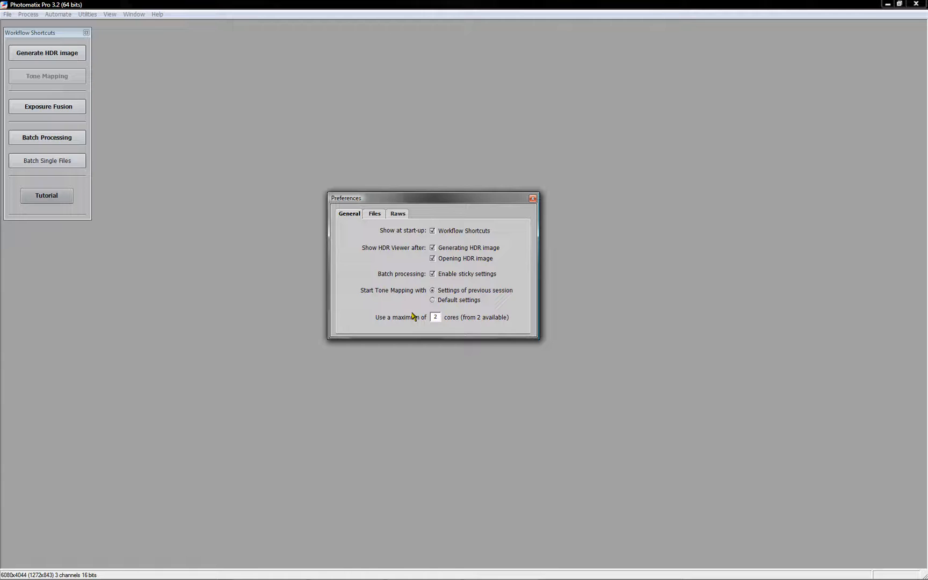
click(374, 214)
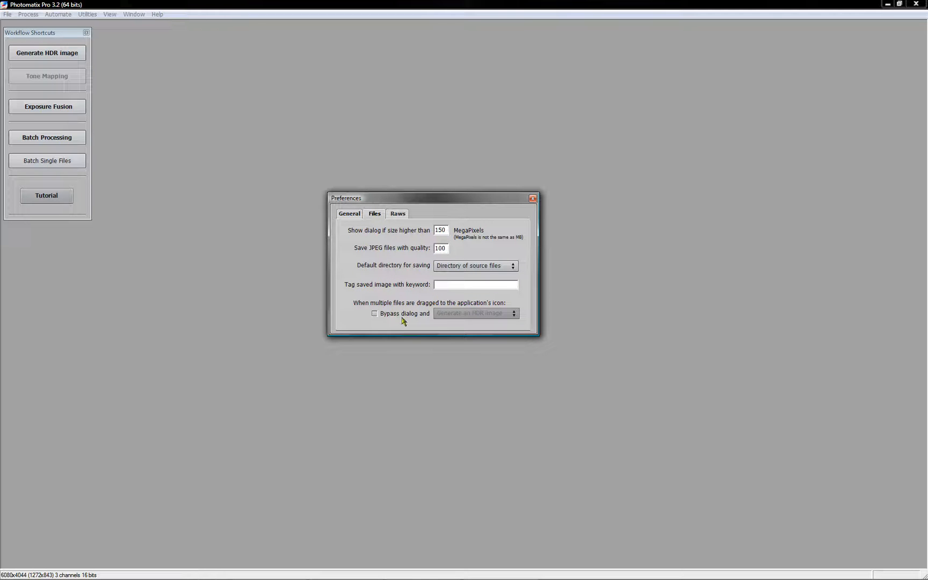
mouse_move(398, 224)
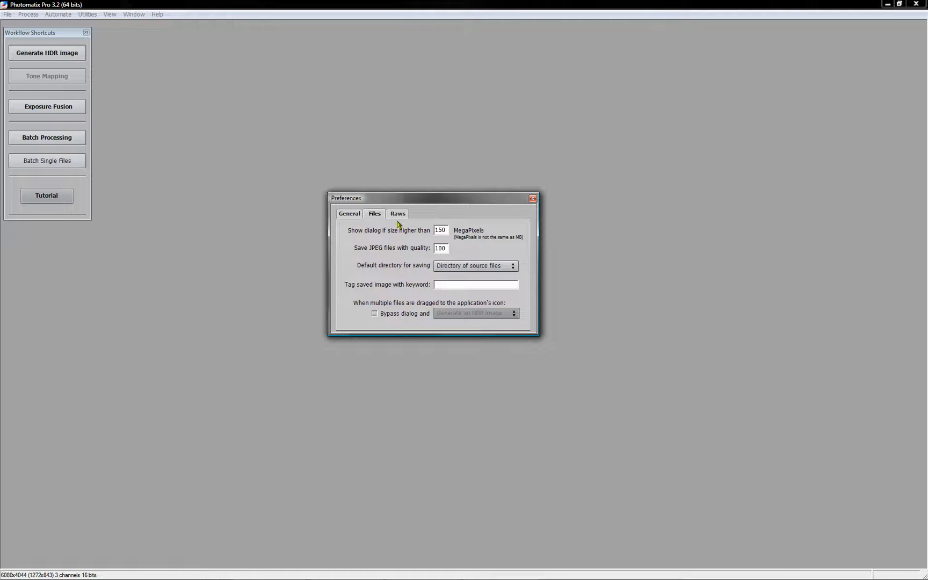
click(397, 213)
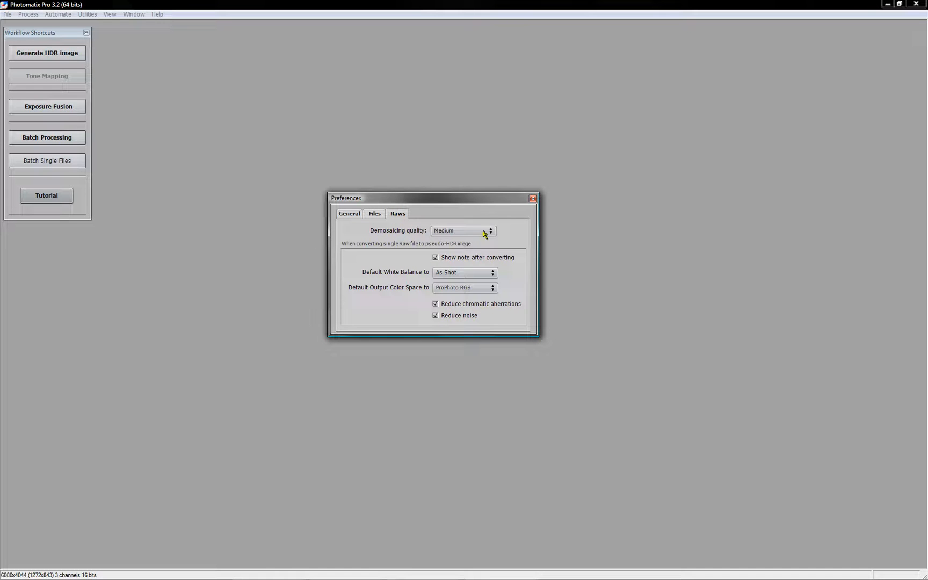
click(489, 231)
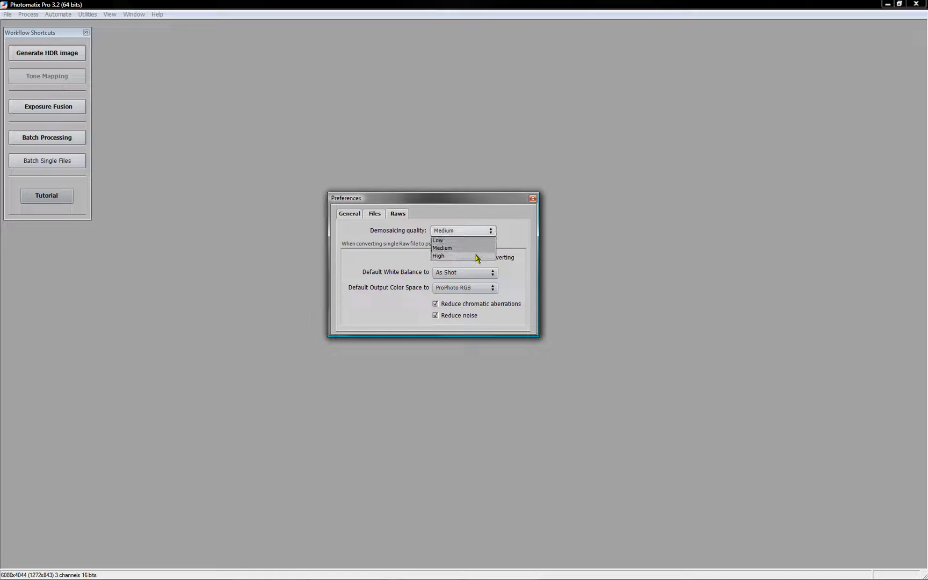
click(438, 255)
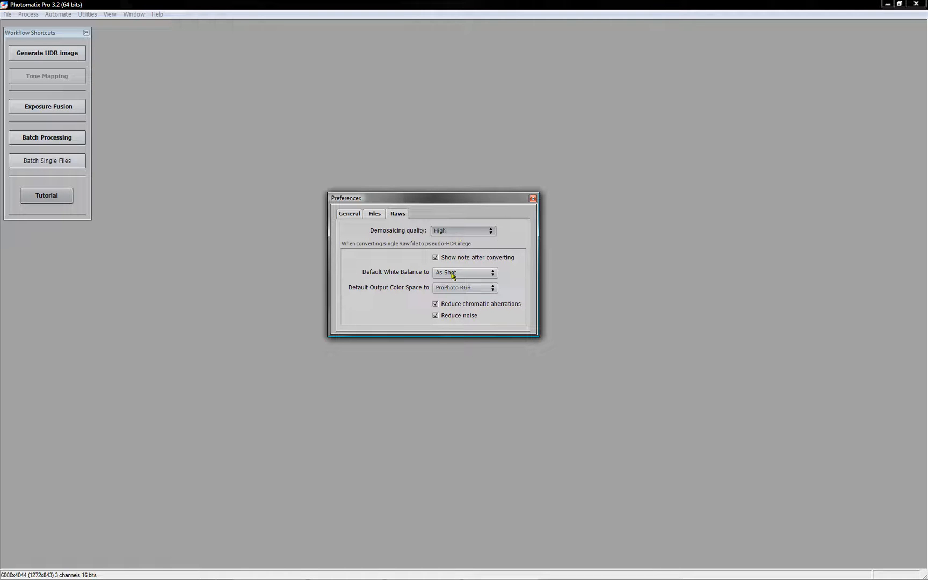
mouse_move(462, 297)
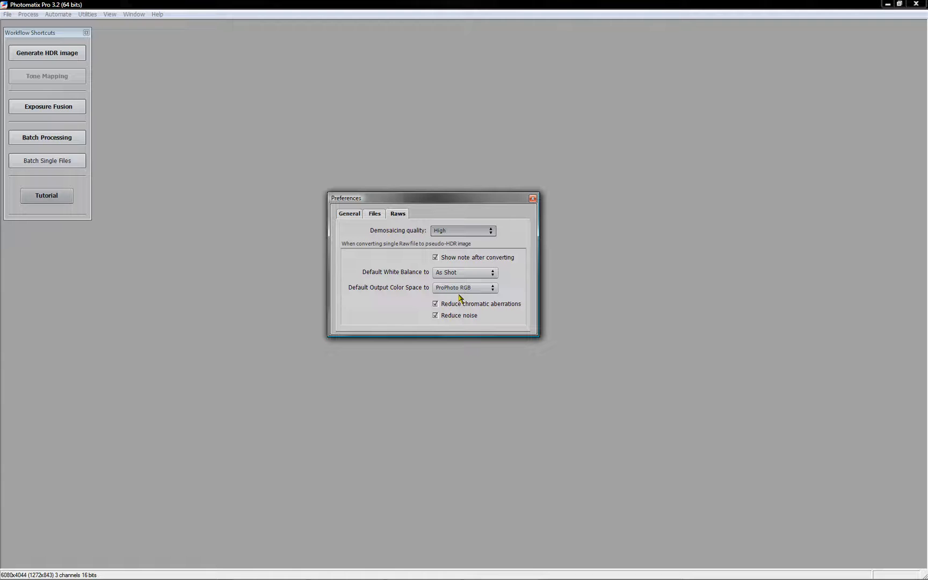
mouse_move(495, 314)
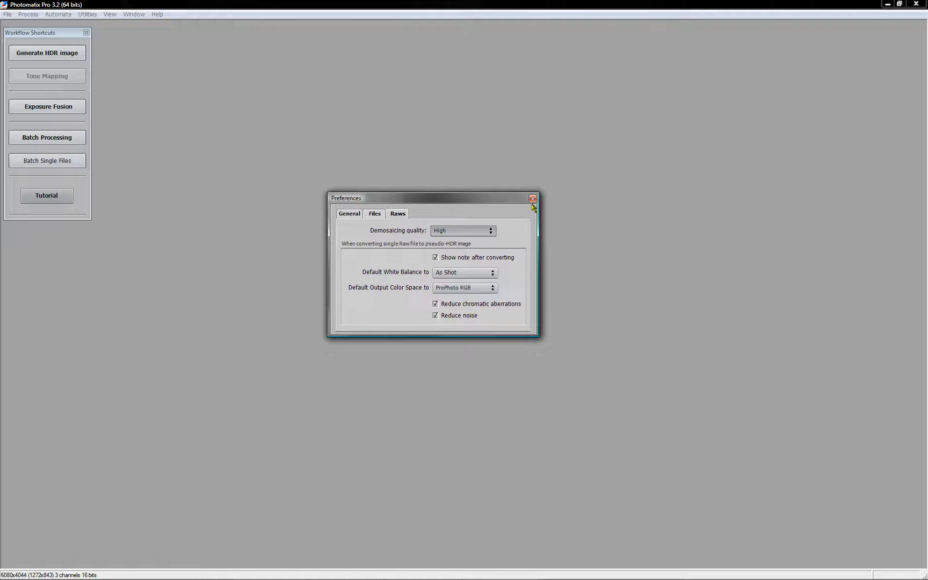
Close Preferences and open DLCCAOC0280.nef for pseudo-HDR conversion
click(6, 14)
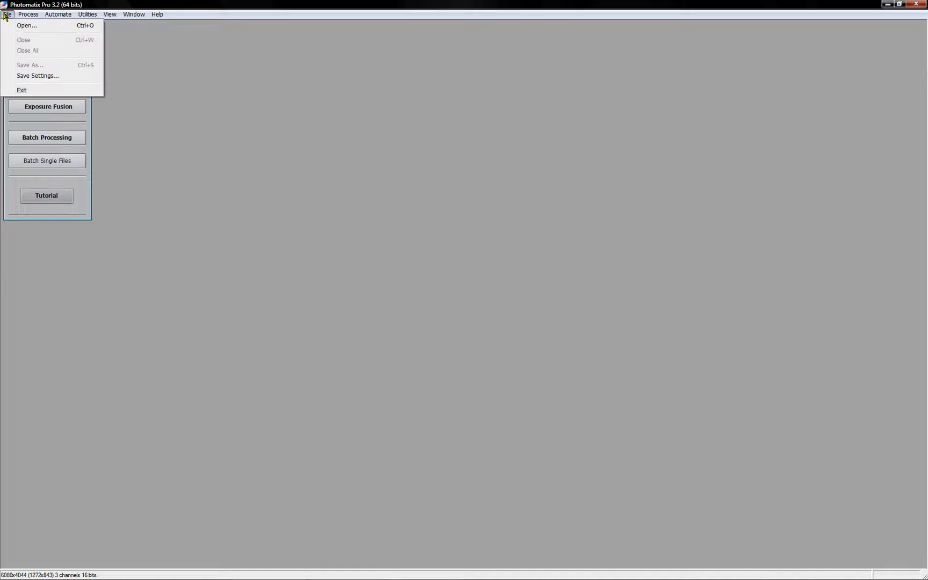
click(27, 25)
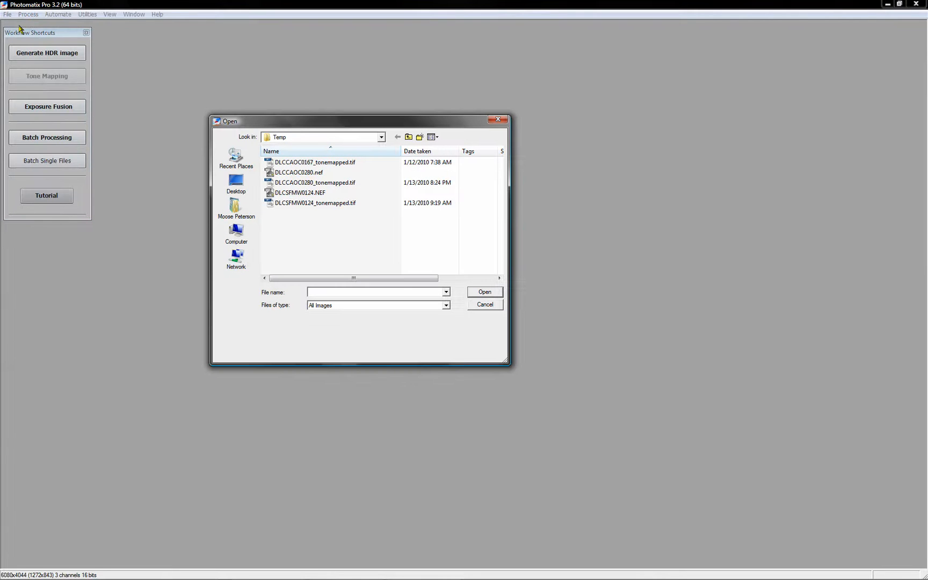
mouse_move(296, 233)
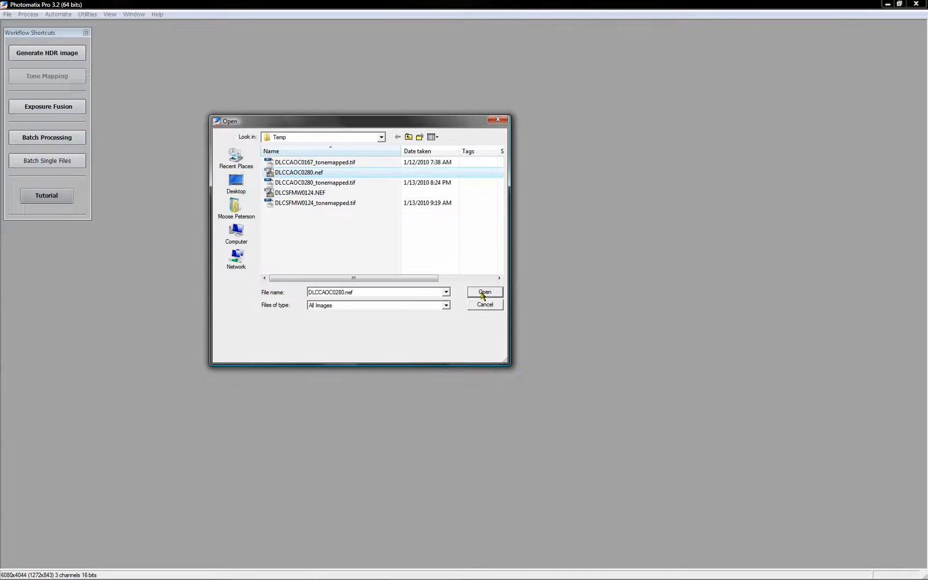
click(484, 291)
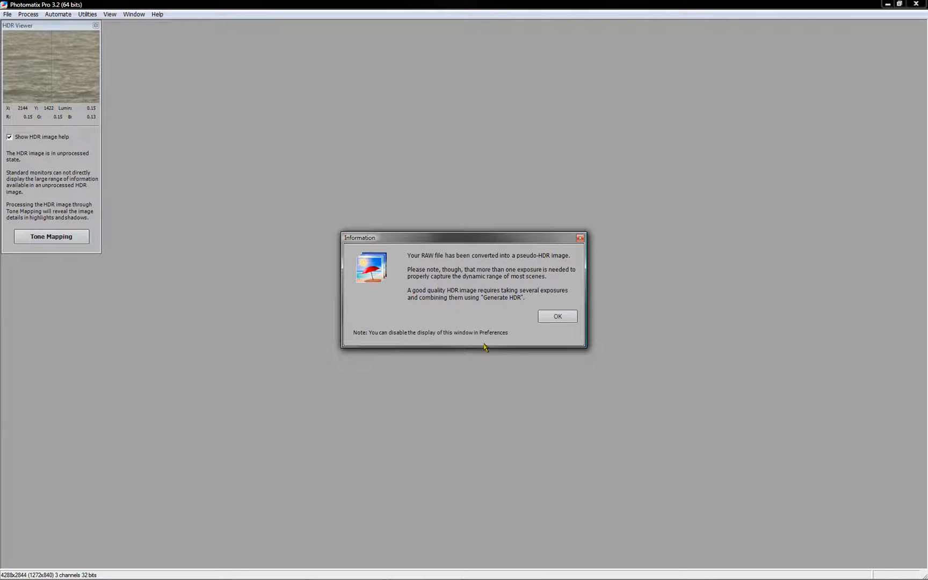
mouse_move(544, 262)
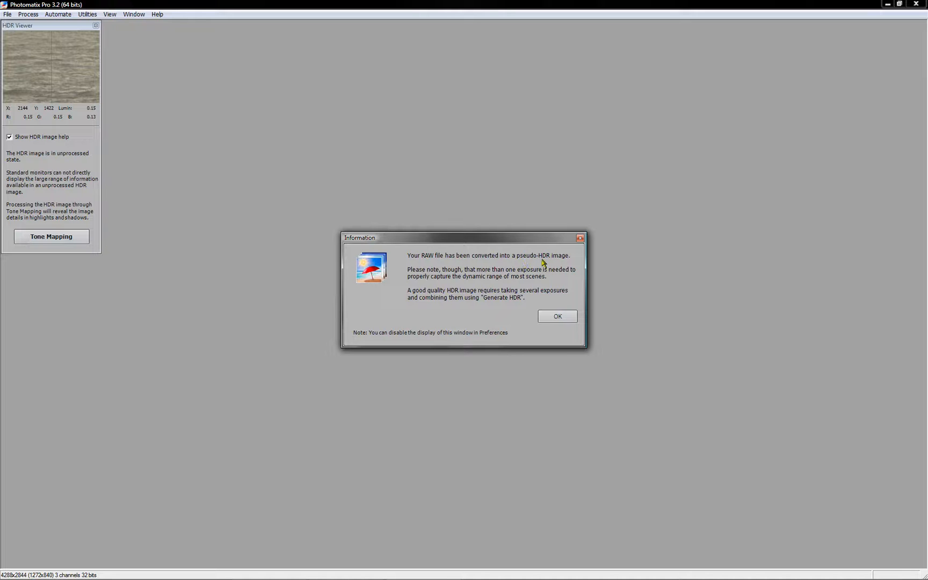
Dismiss the conversion notice and bring up Details Enhancer tone mapping with preview
click(556, 315)
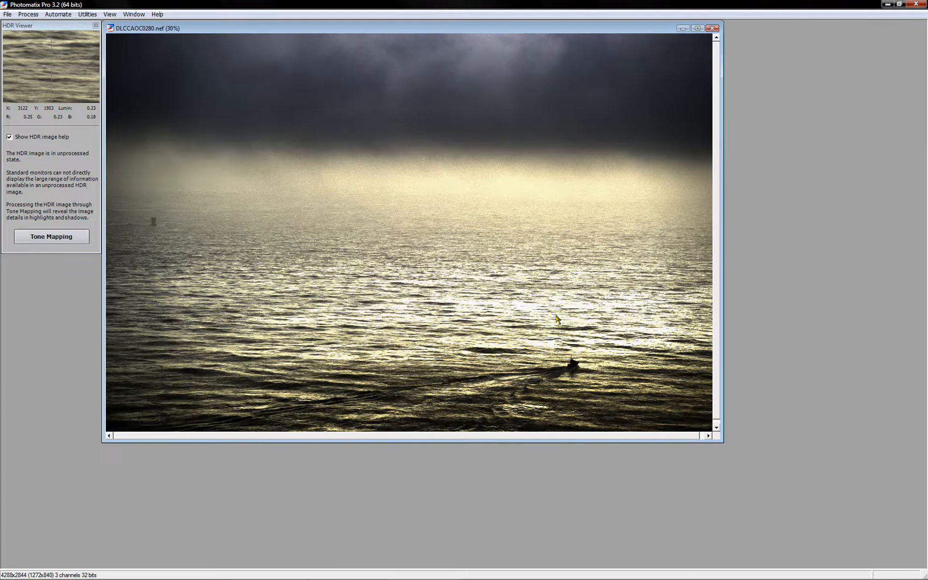
mouse_move(227, 389)
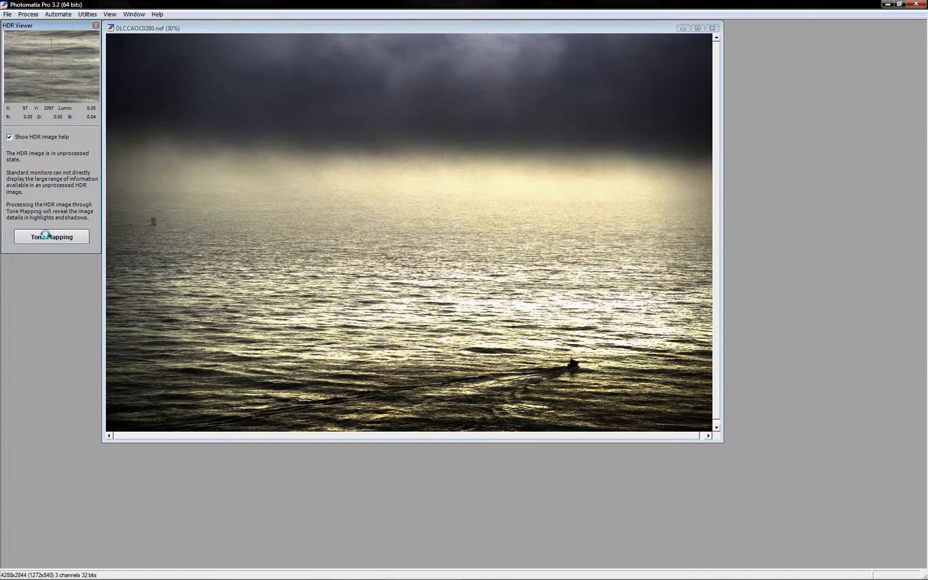
click(51, 236)
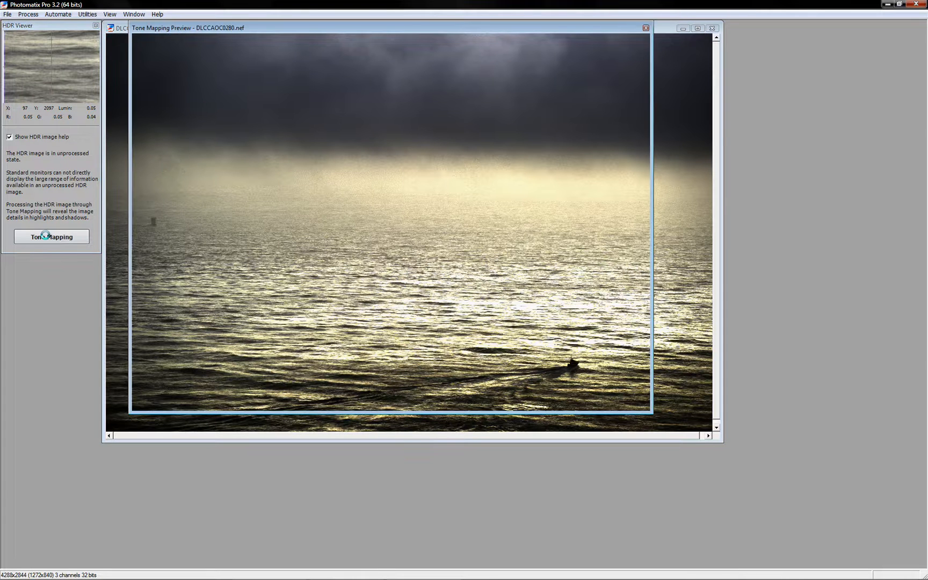
click(51, 237)
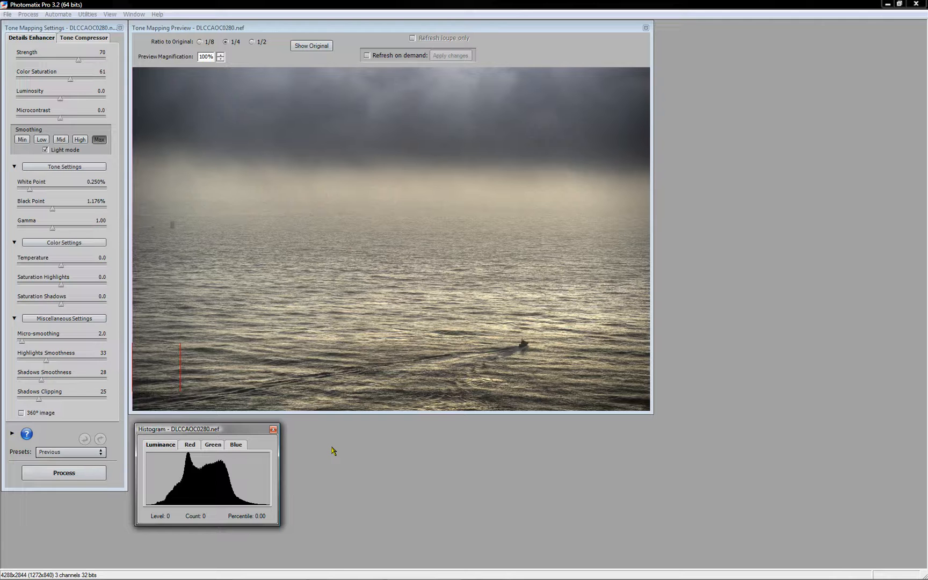
mouse_move(296, 451)
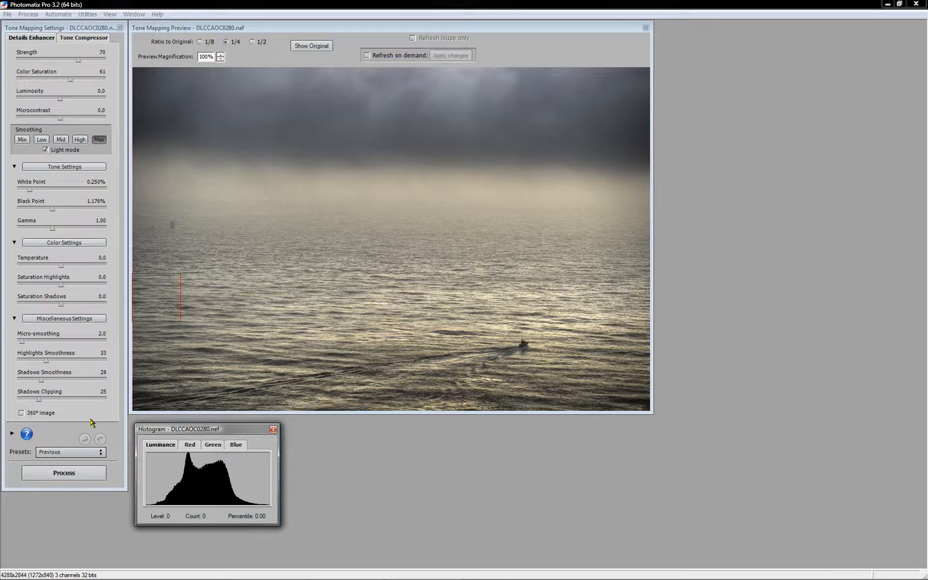
Process the tone mapping to render DLCCAOC0280_tonemapped as a 16-bit image
click(63, 472)
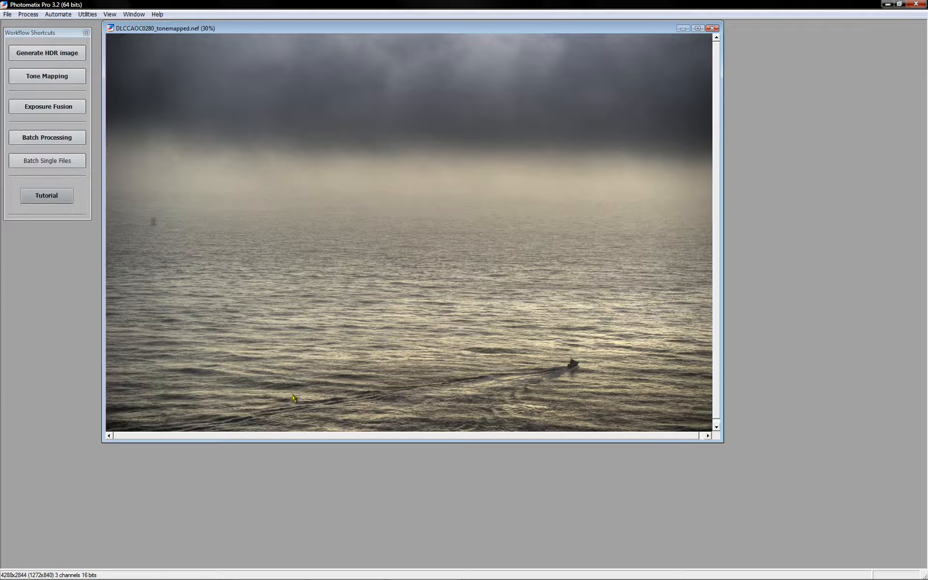
mouse_move(760, 99)
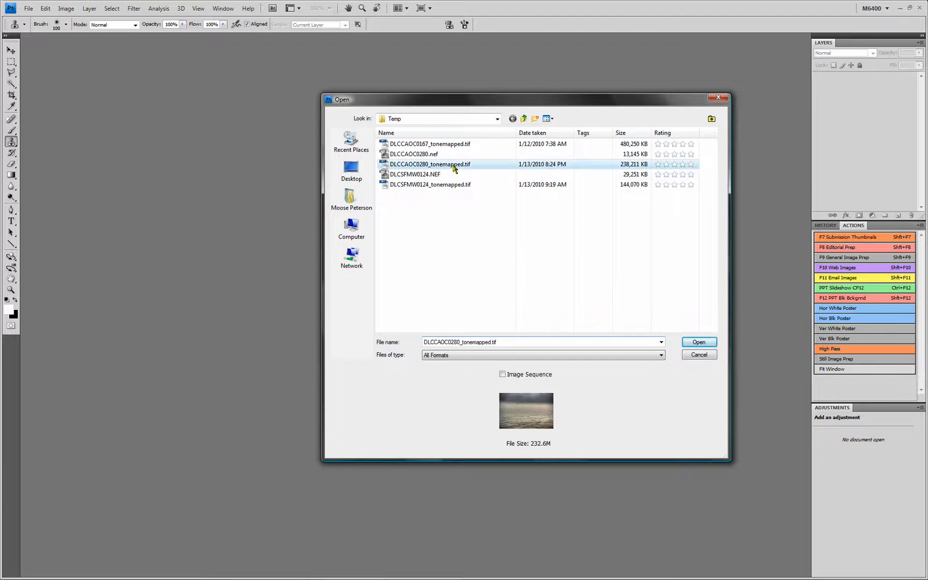
Open the tone-mapped seascape TIFF and add a Dfine 2.0 noise-reduction layer
click(698, 342)
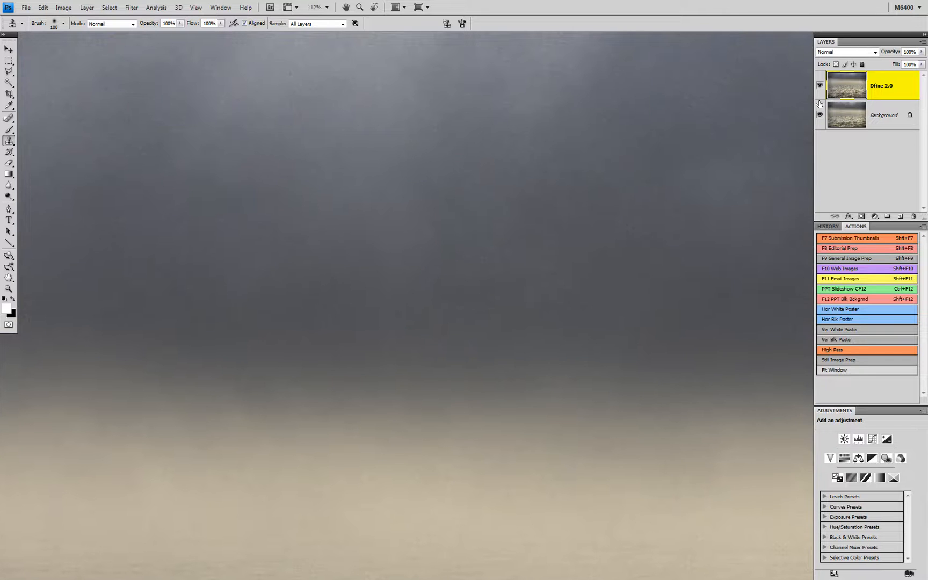
click(819, 85)
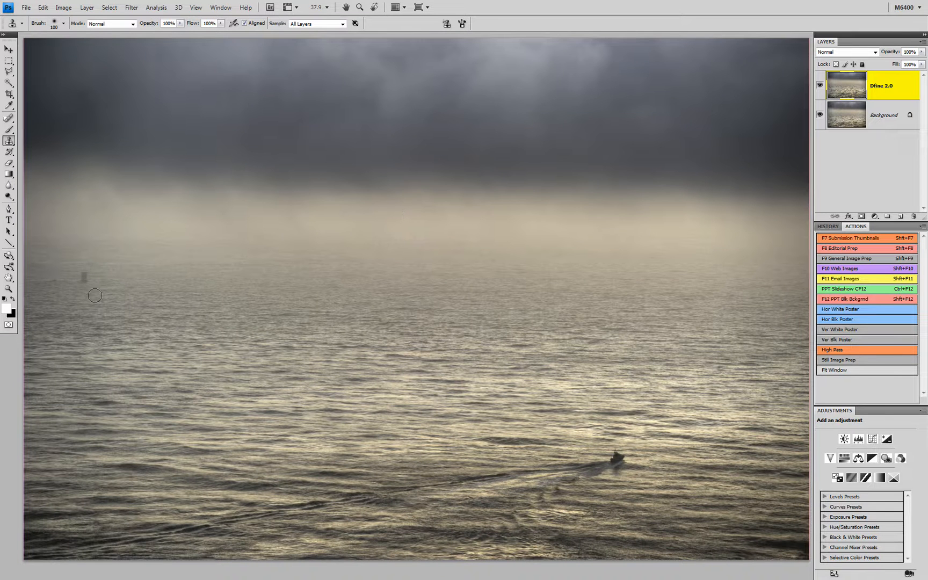
mouse_move(84, 277)
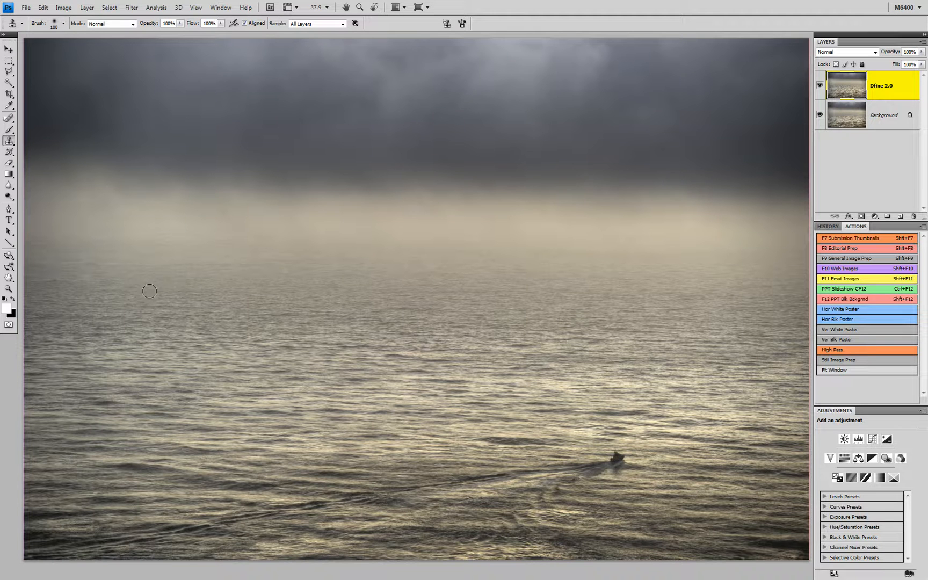
mouse_move(26, 7)
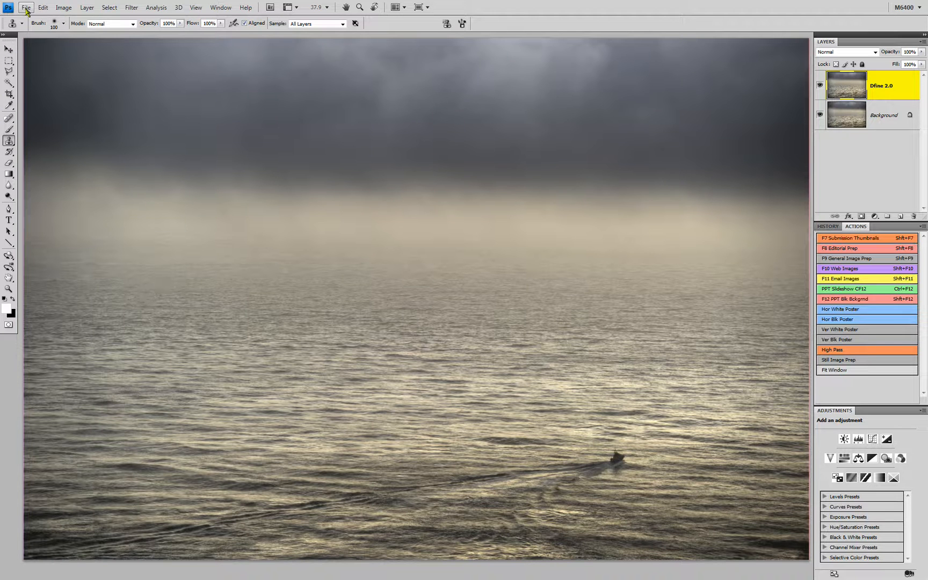
Launch the Nik Selective Tool from File > Scripts and select the Move tool
click(26, 8)
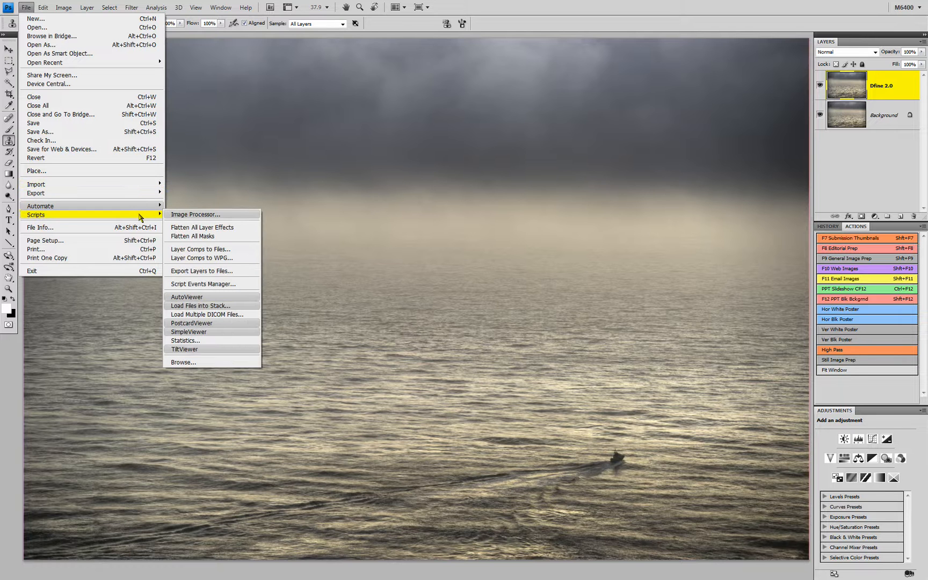
mouse_move(41, 206)
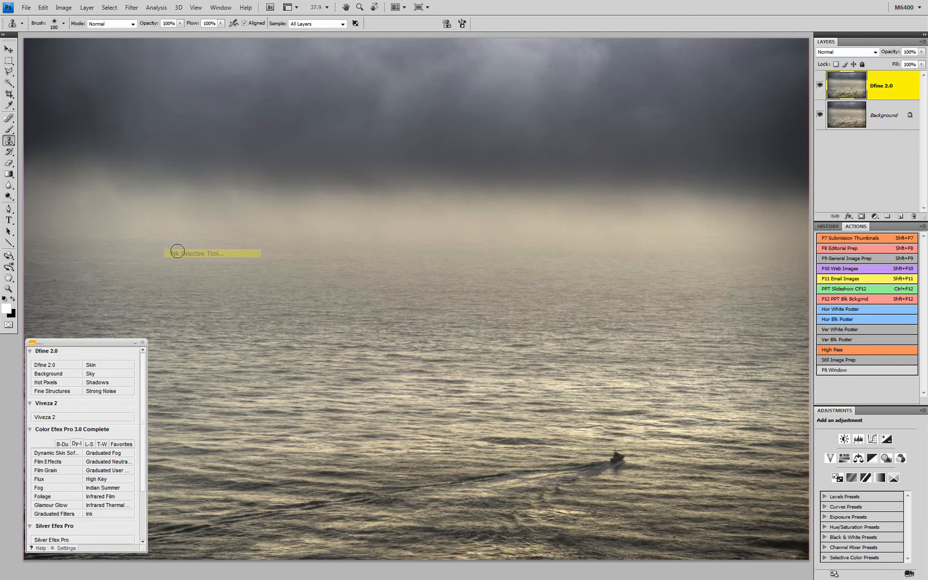
mouse_move(618, 242)
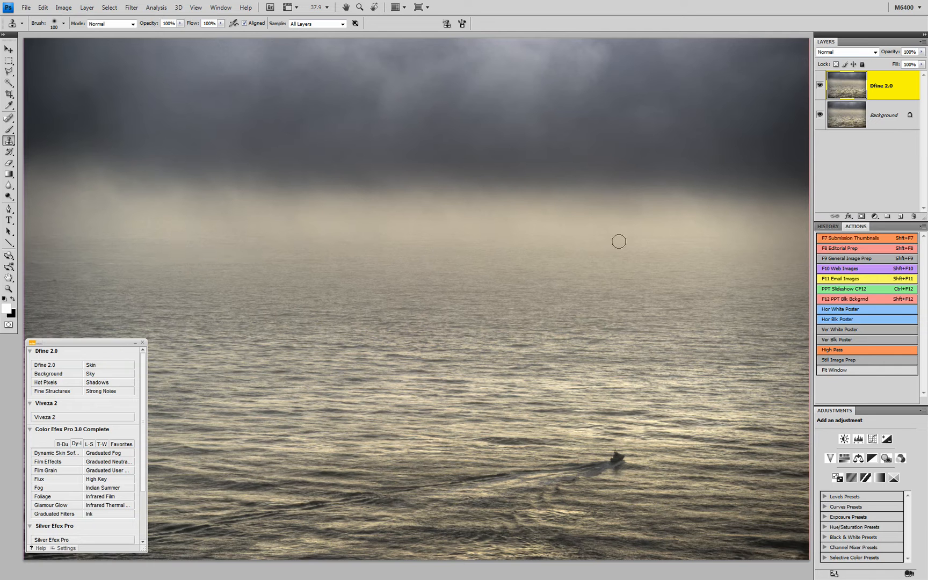
mouse_move(626, 332)
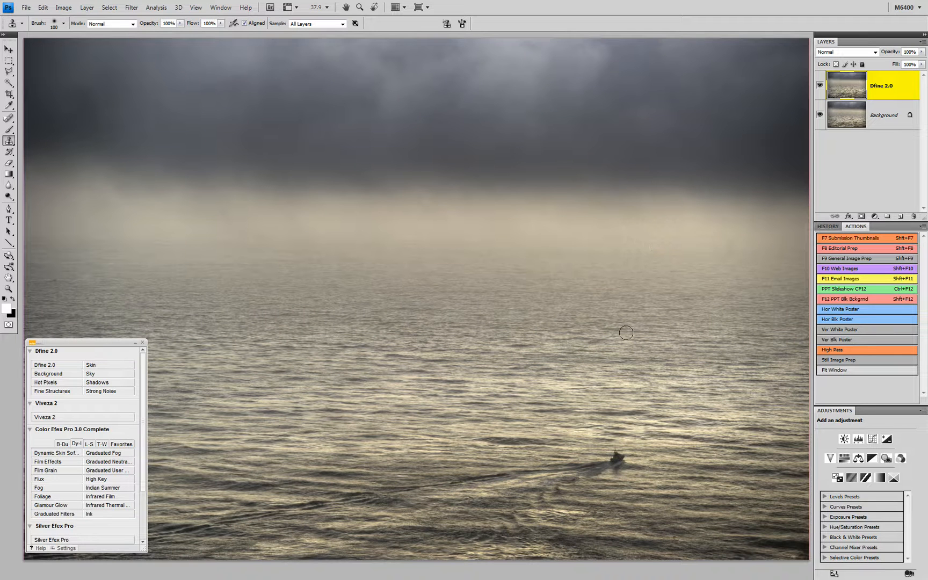
mouse_move(610, 266)
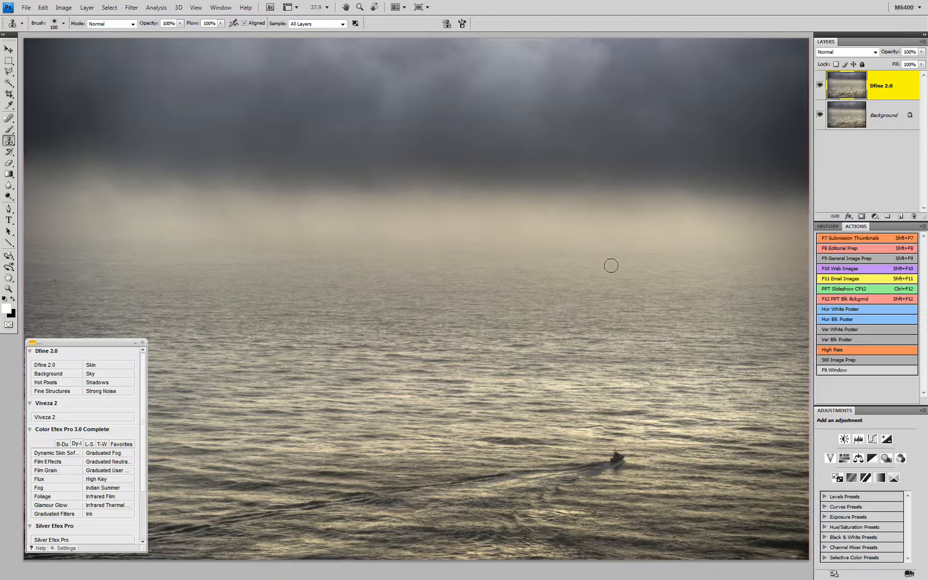
click(8, 34)
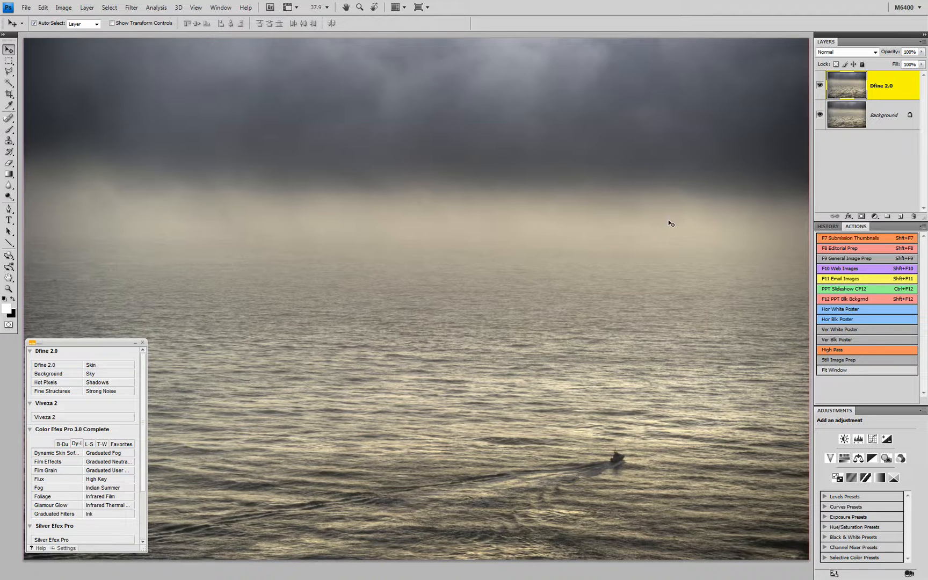
mouse_move(451, 411)
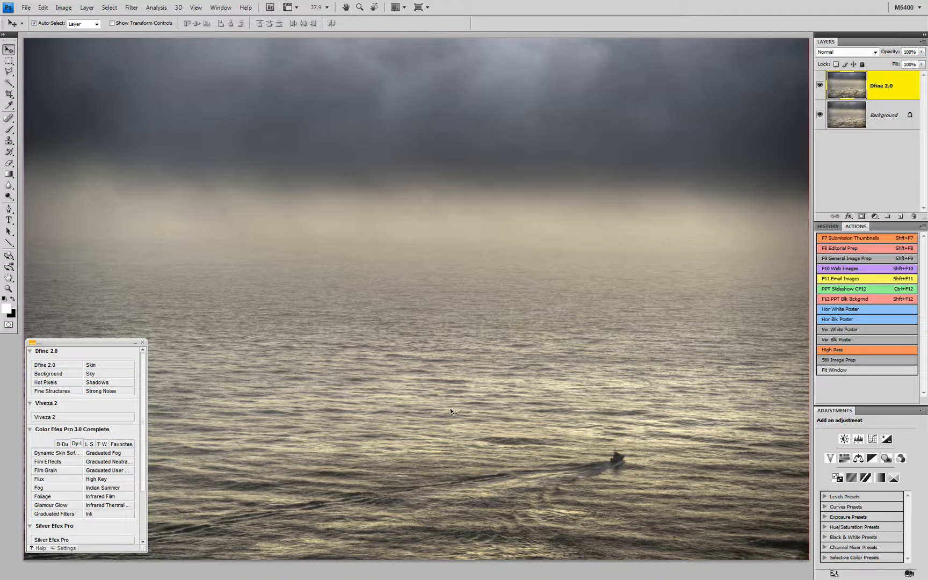
mouse_move(399, 341)
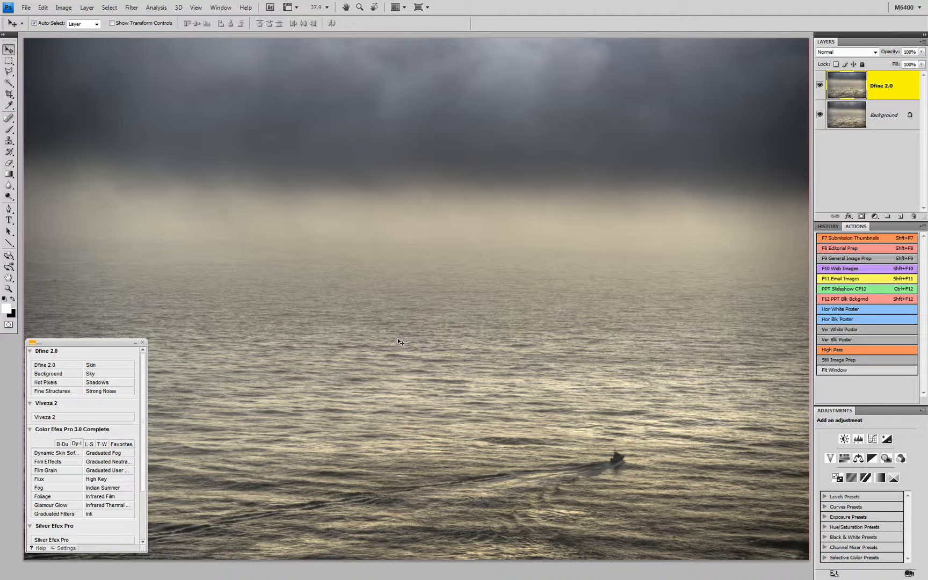
mouse_move(426, 345)
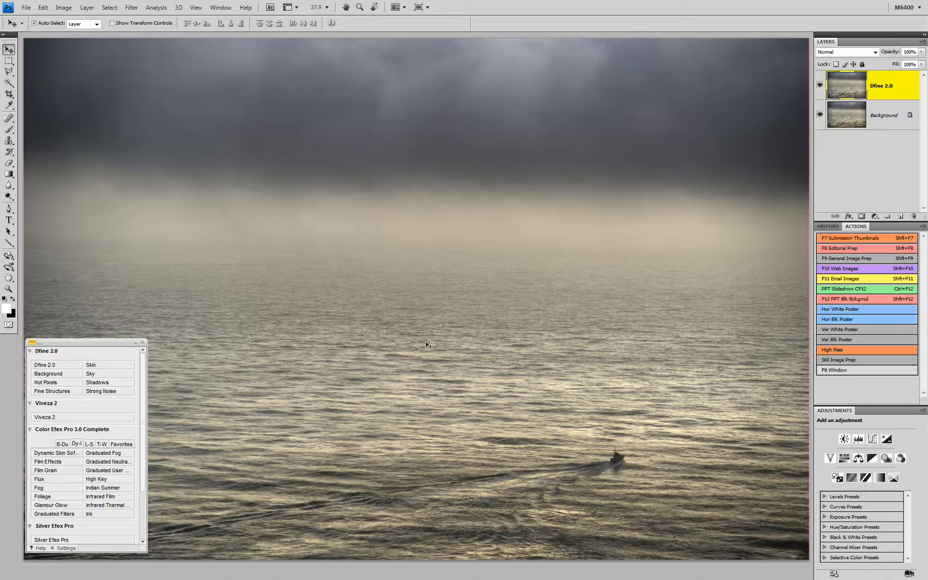
mouse_move(100, 448)
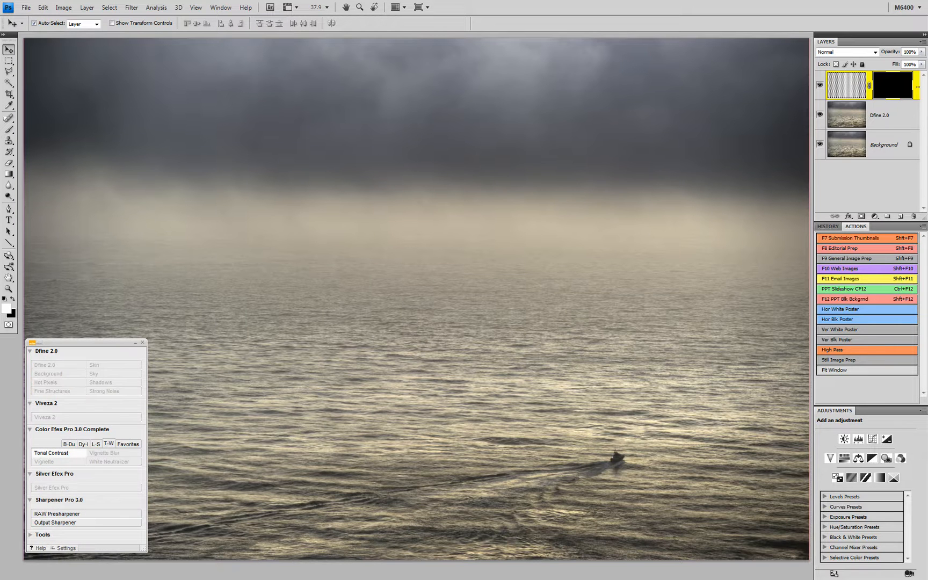
Apply Tonal Contrast with saturation raised to around 84 onto a CEP 3.0 layer
click(51, 452)
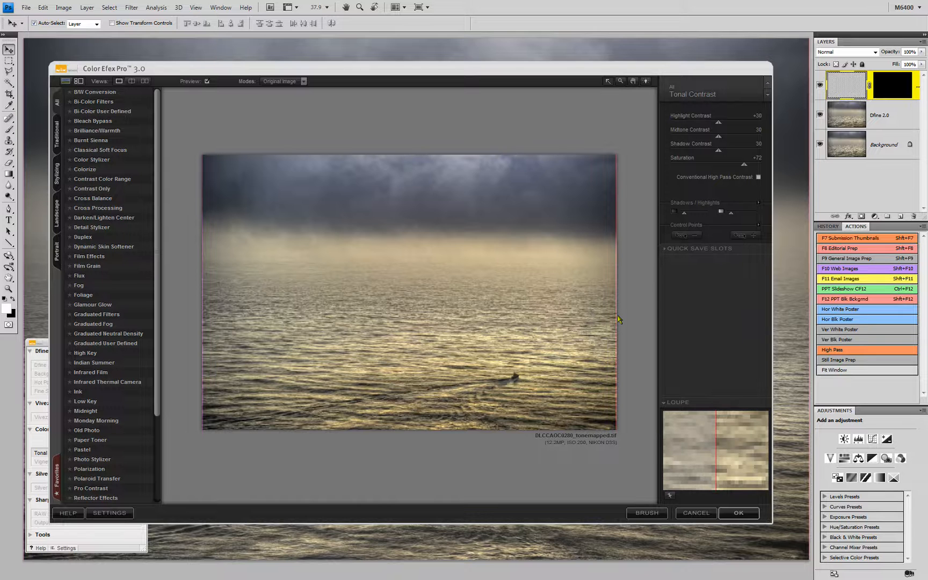
drag(756, 164, 760, 164)
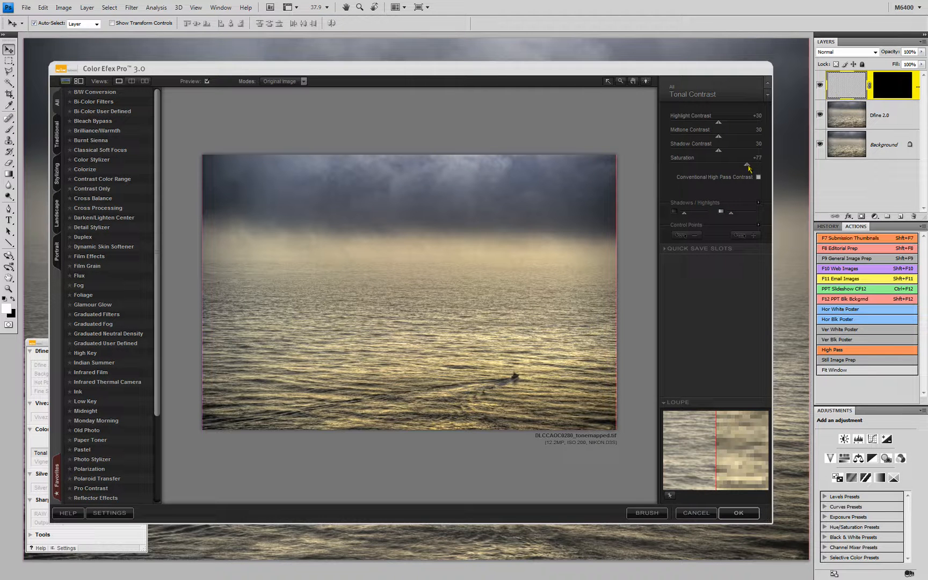
drag(750, 168, 744, 167)
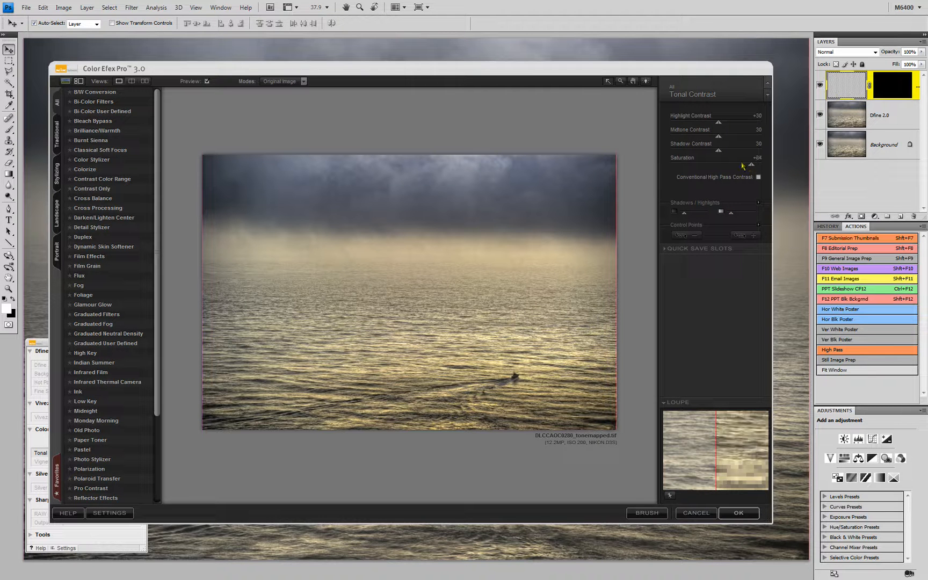
drag(743, 143, 717, 135)
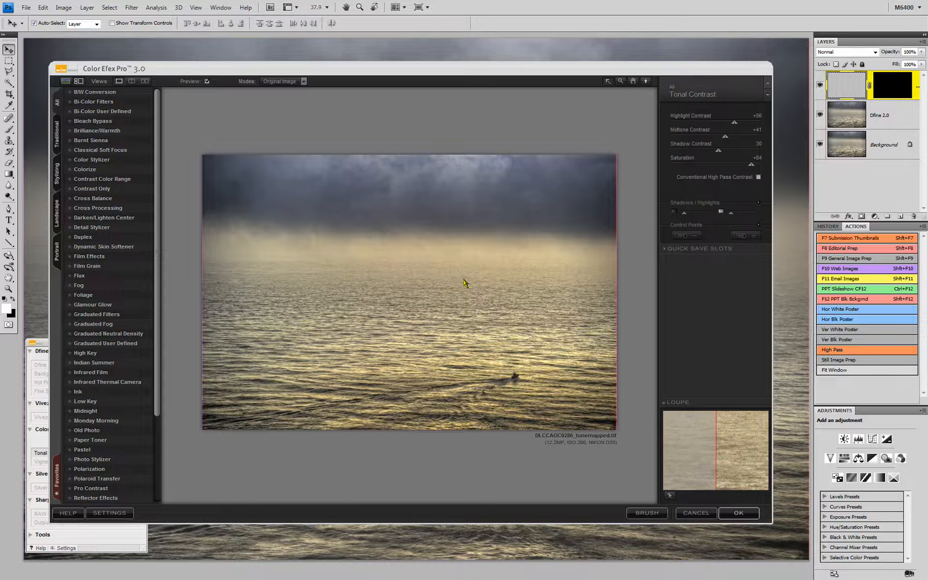
click(738, 513)
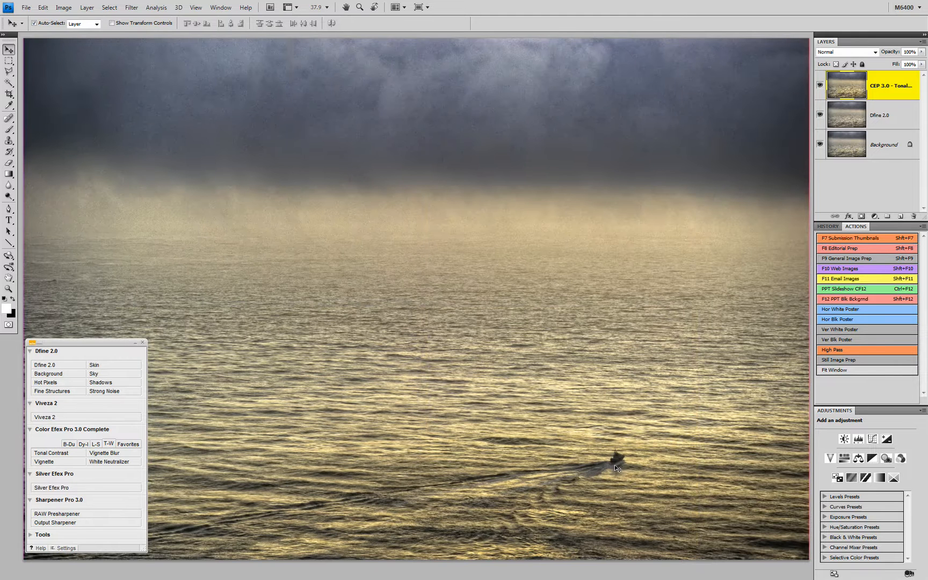
mouse_move(448, 120)
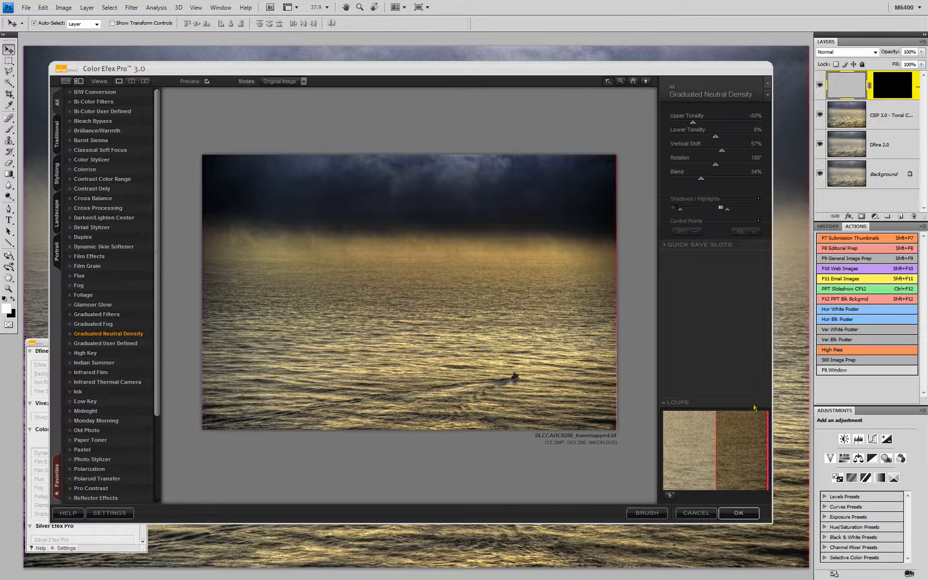
Apply Graduated Neutral Density to darken the seascape's sky
click(738, 513)
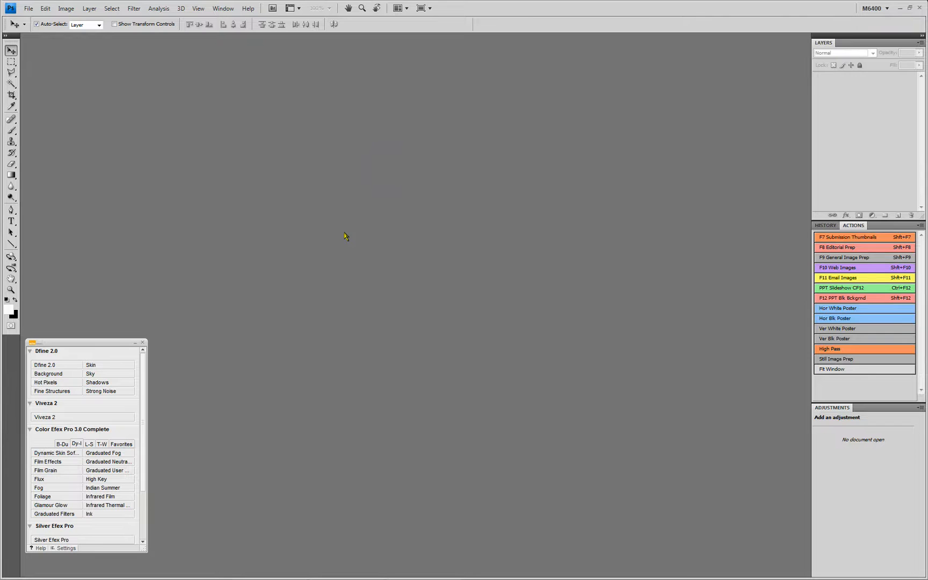
Open the forest image DLCSFMW0124_tonemapped.tif from the Temp folder
click(28, 7)
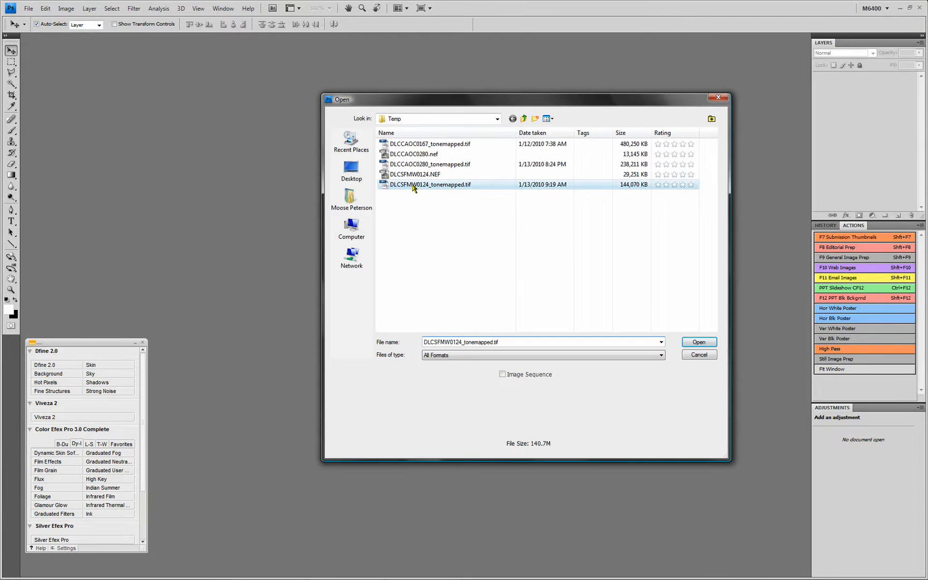
click(698, 341)
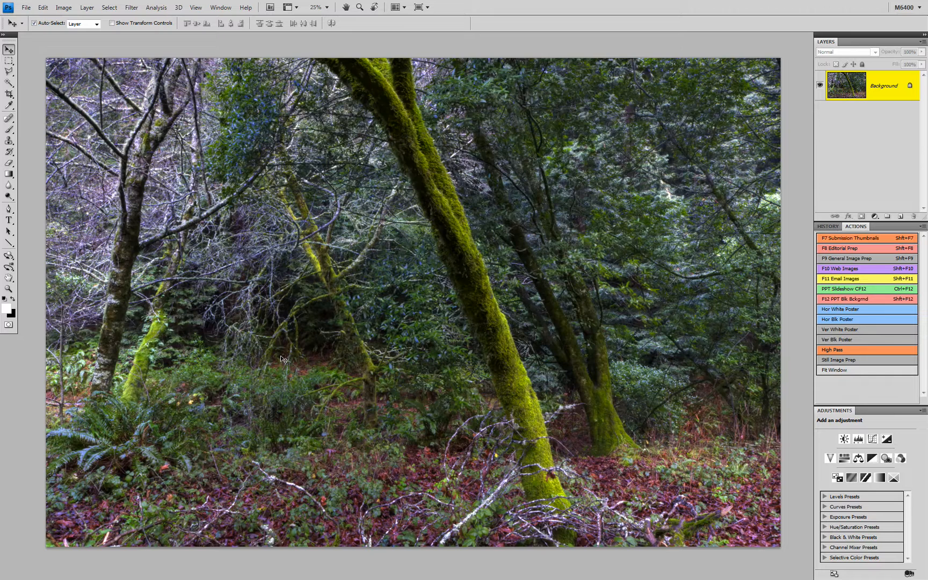
mouse_move(295, 399)
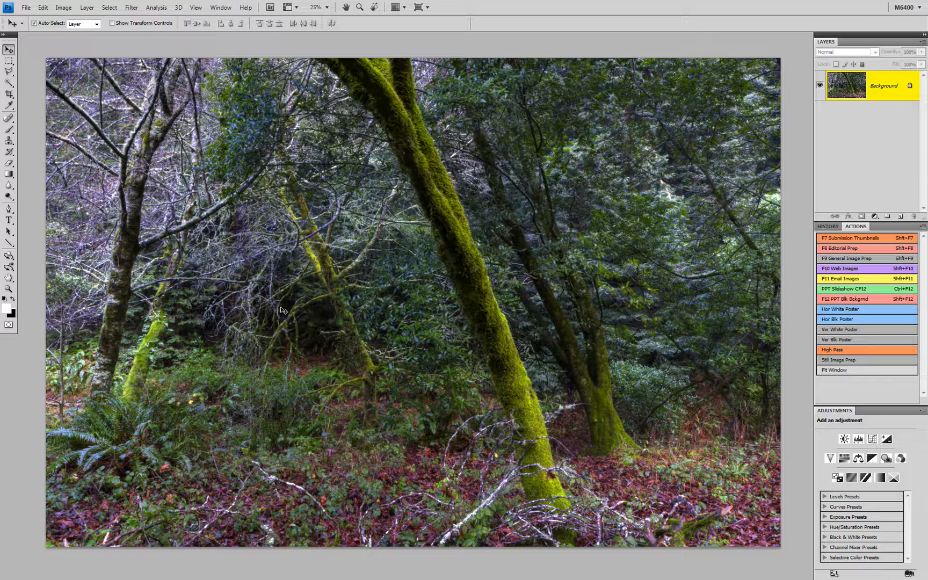
mouse_move(266, 494)
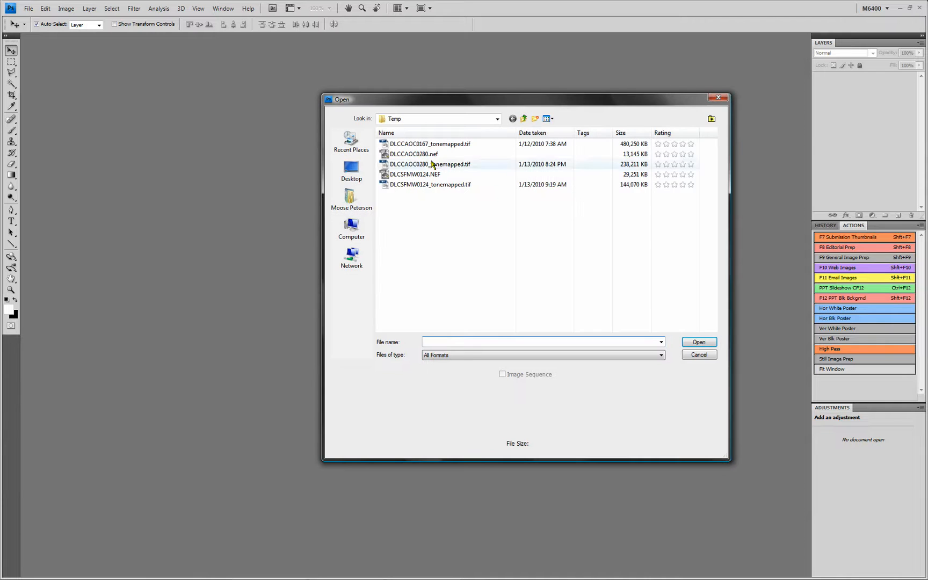
Open the night Bay Bridge tone-mapped TIFF from the Temp folder
click(698, 354)
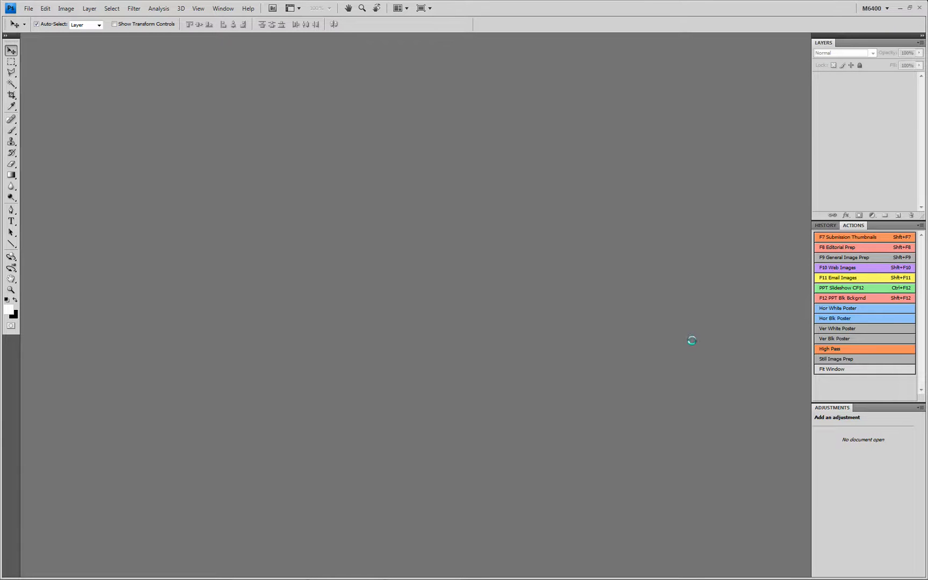
mouse_move(463, 316)
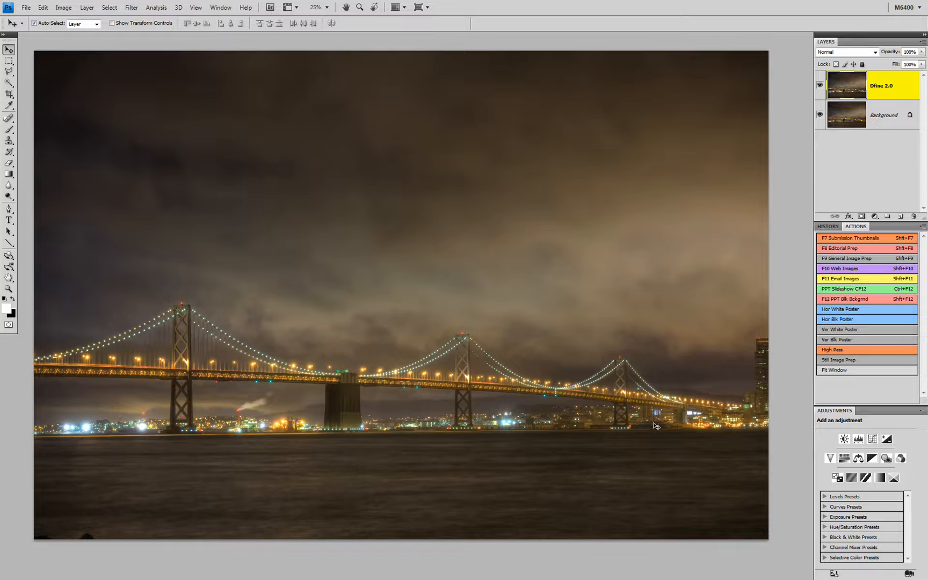
mouse_move(457, 443)
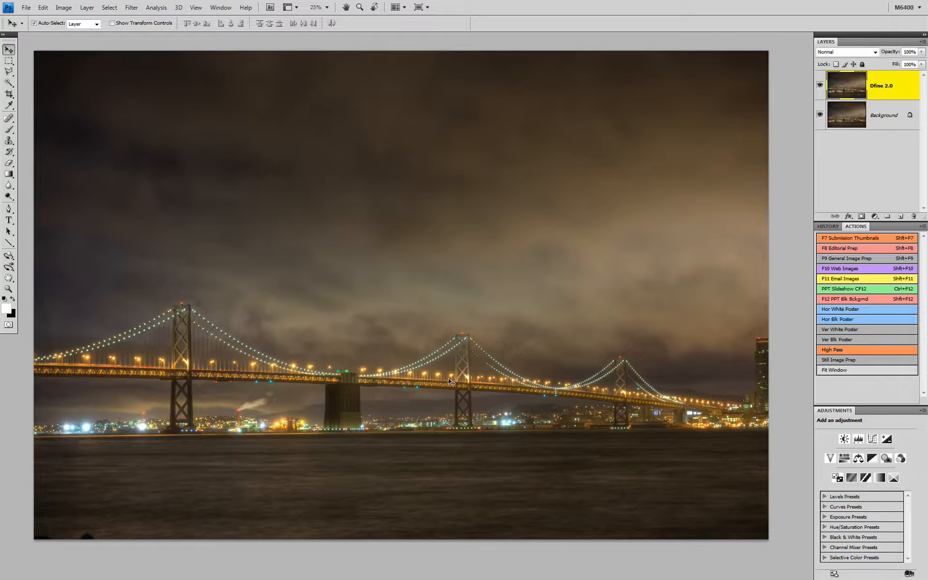
mouse_move(446, 357)
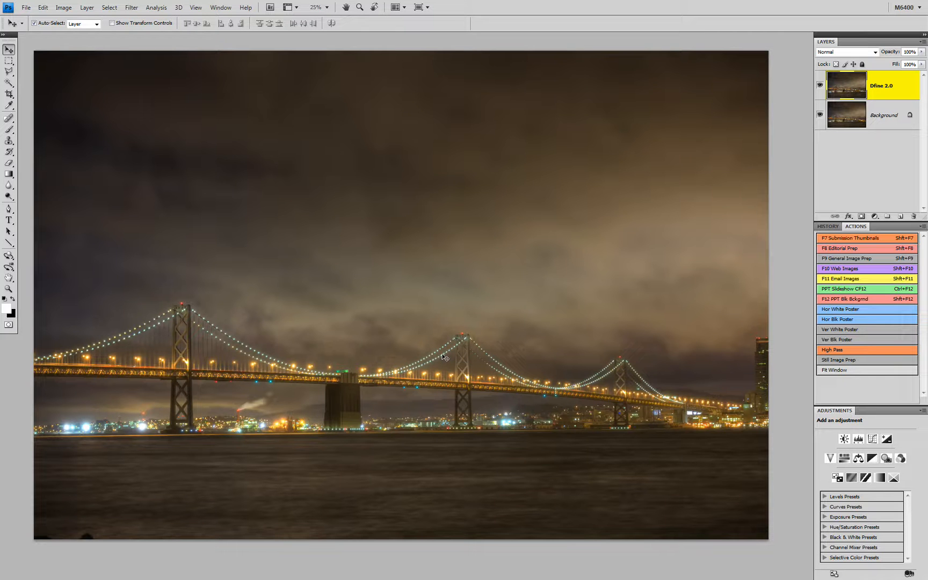
mouse_move(746, 232)
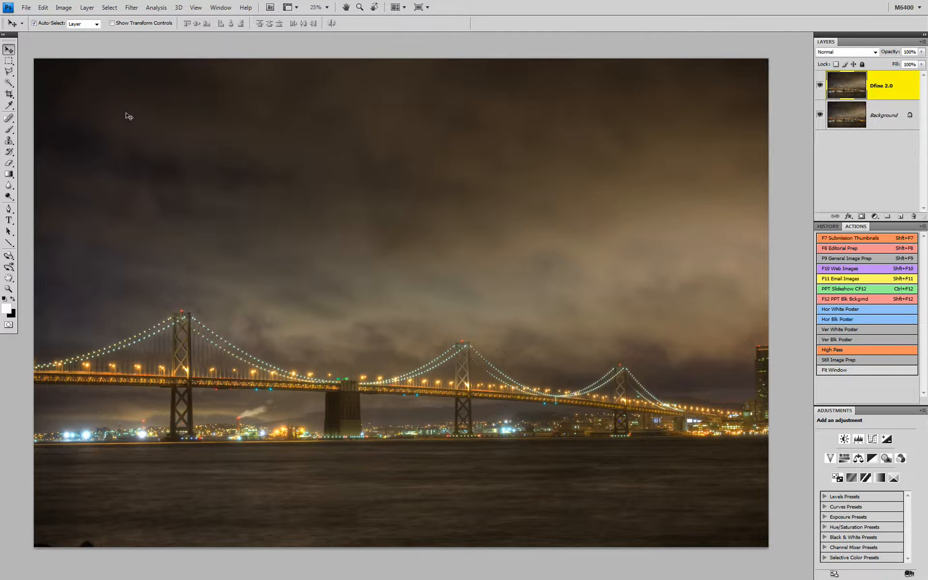
Apply Tonal Contrast to the night bridge with saturation +50 and reduced contrast amounts
click(25, 7)
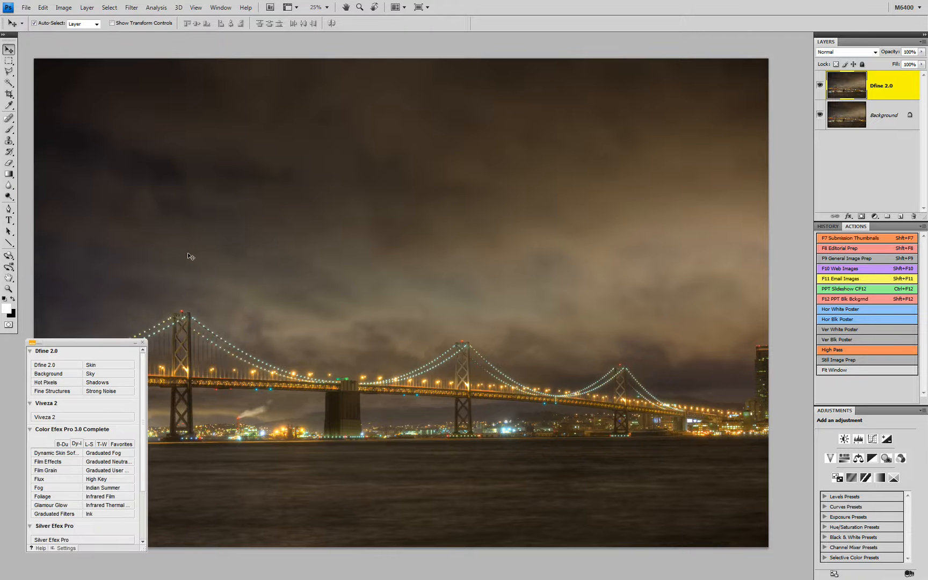
mouse_move(102, 448)
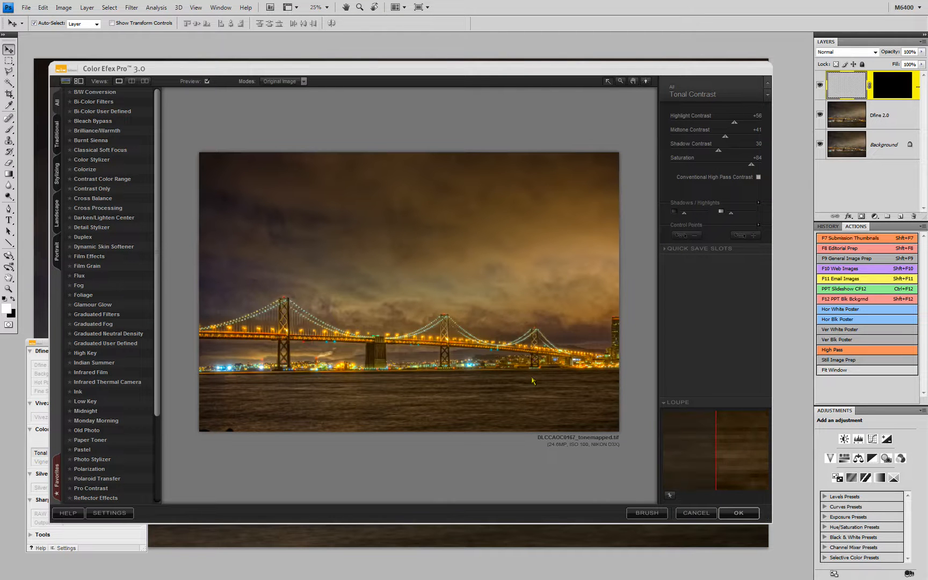
mouse_move(751, 170)
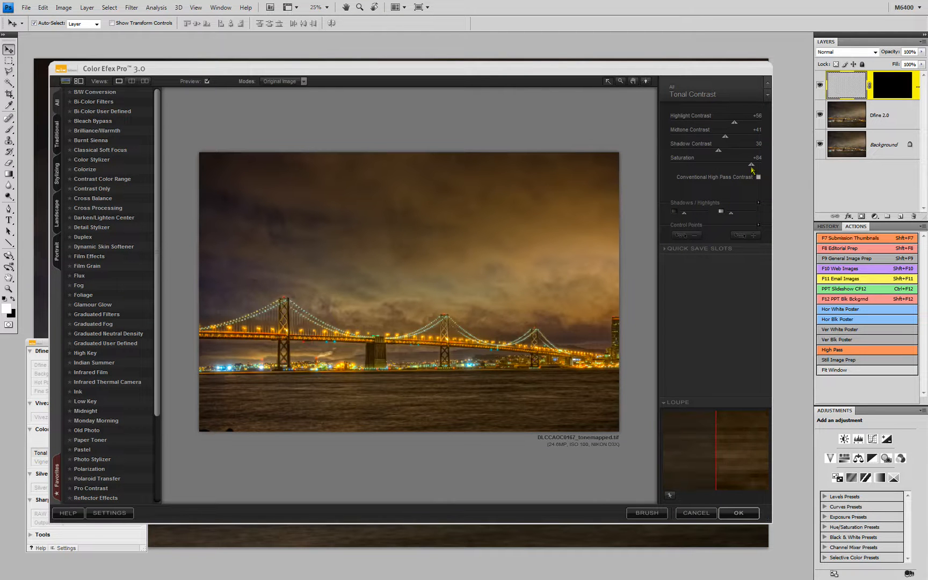
drag(752, 166, 719, 166)
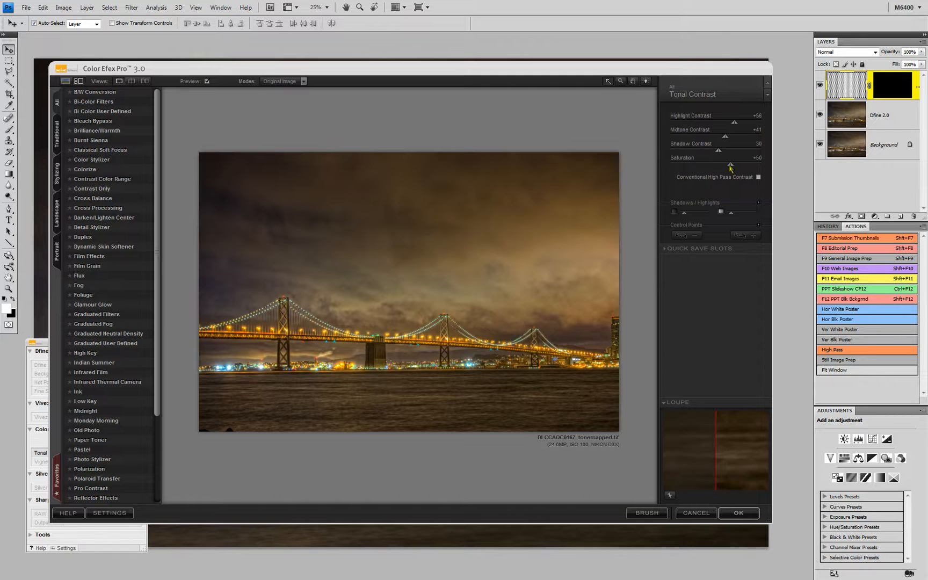
drag(748, 149, 715, 149)
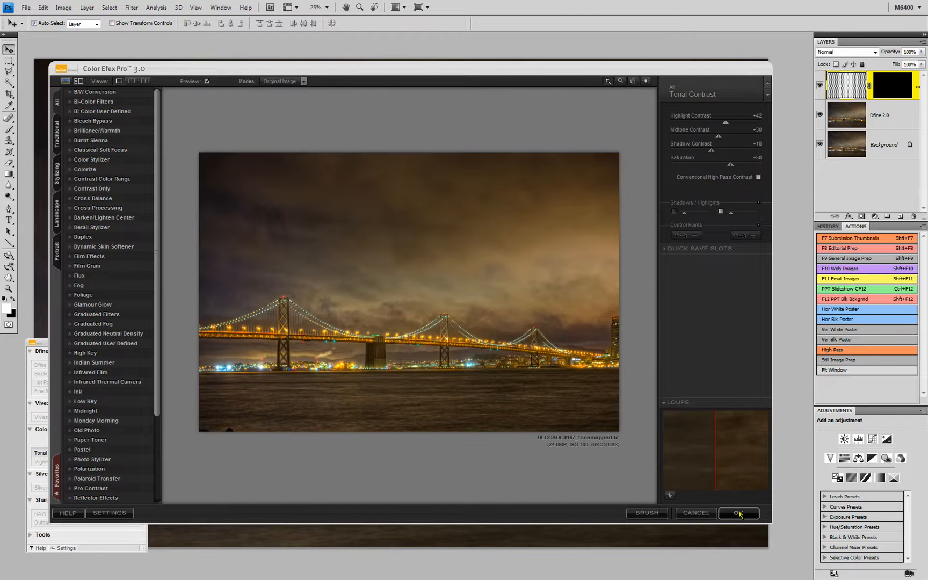
click(738, 513)
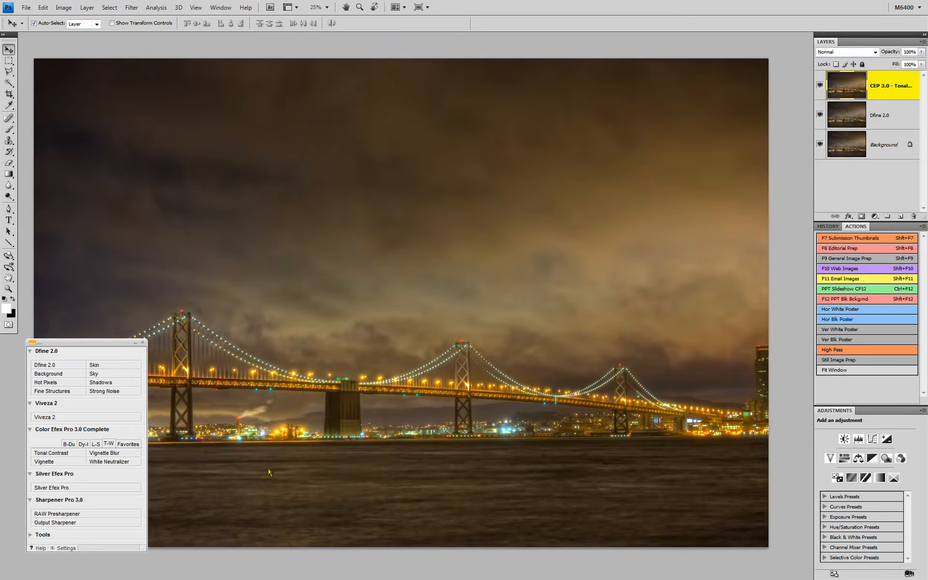
Apply Glamour Glow at 50% glow and 0% saturation to the bridge
click(75, 444)
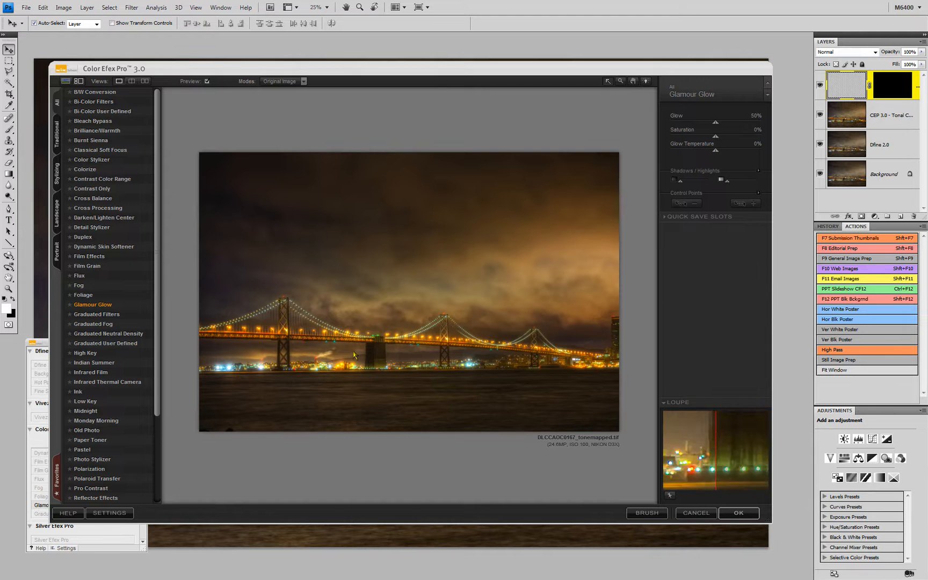
click(737, 512)
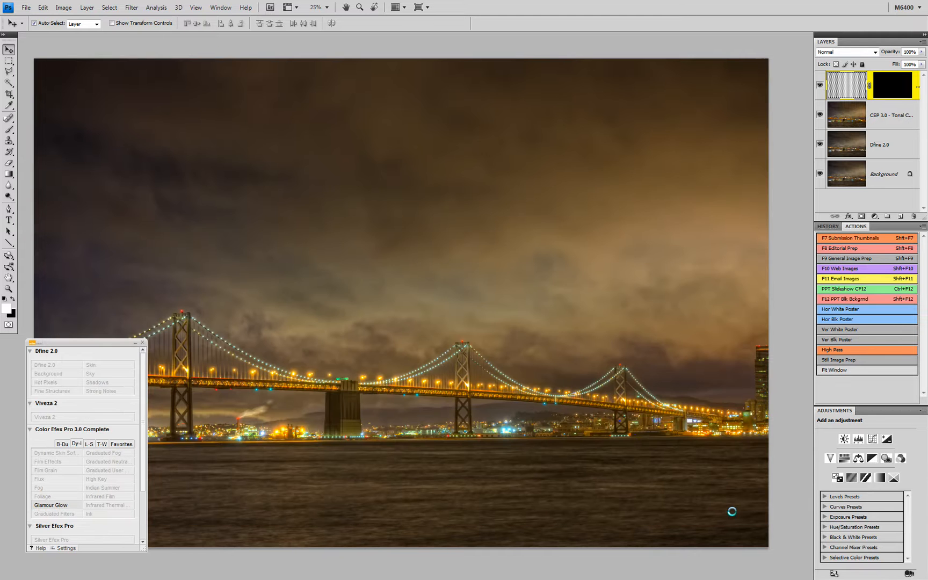